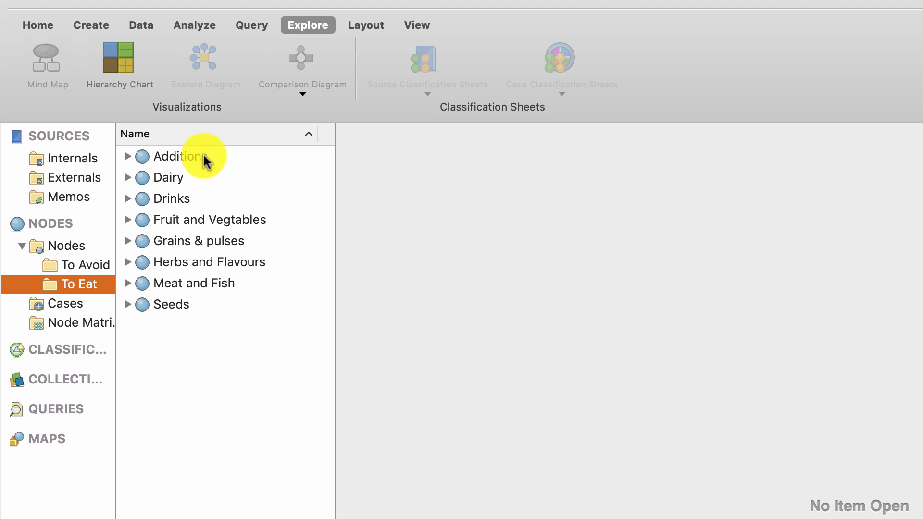
mouse_move(127, 162)
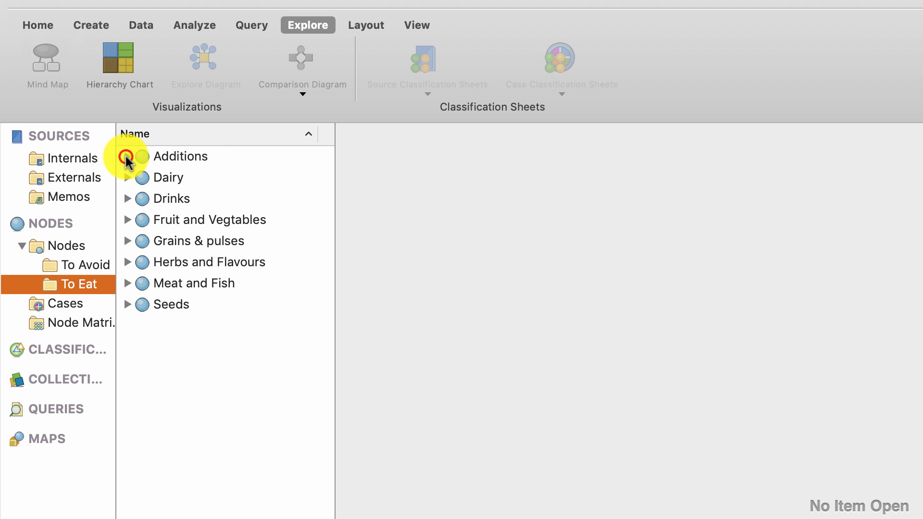
Expand the Additions and Dairy nodes in the To Eat node list
click(126, 156)
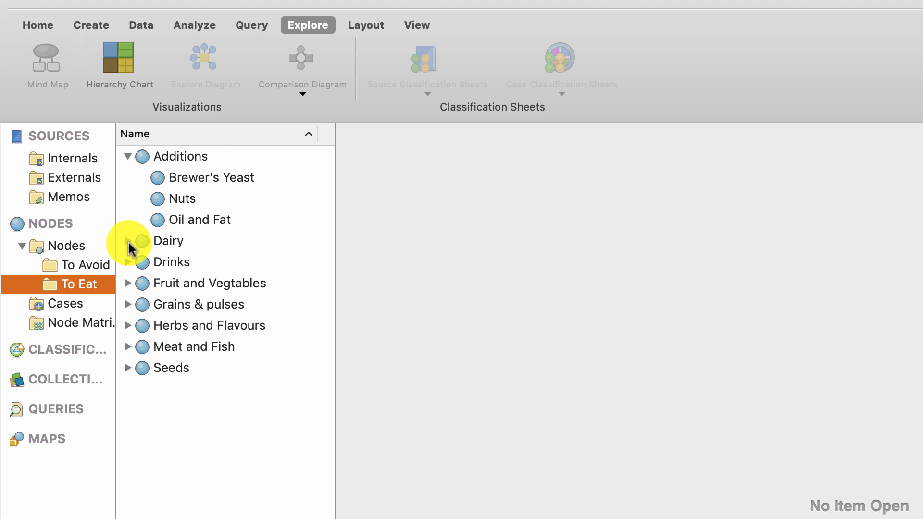
click(75, 155)
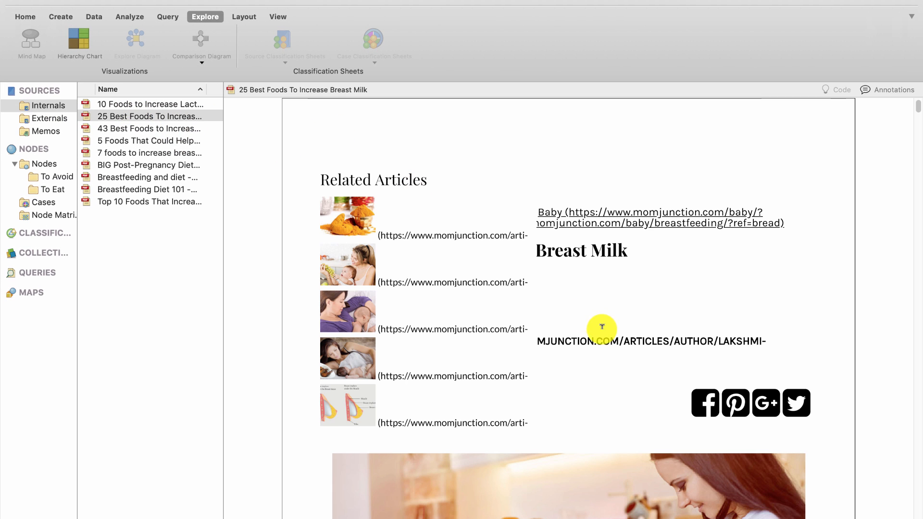
Scroll the '25 Best Foods To Increase Breast Milk' article down to Oatmeal and Fennel Seeds
scroll(down, 3)
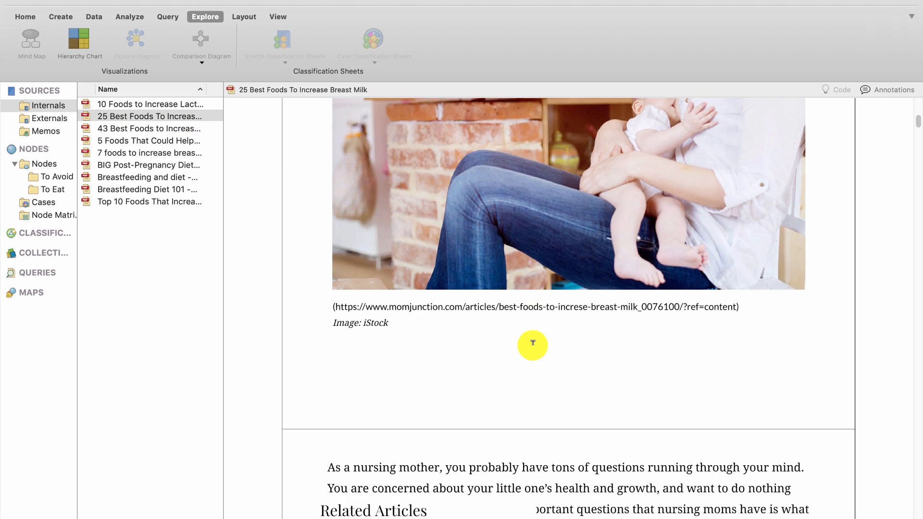
scroll(down, 3)
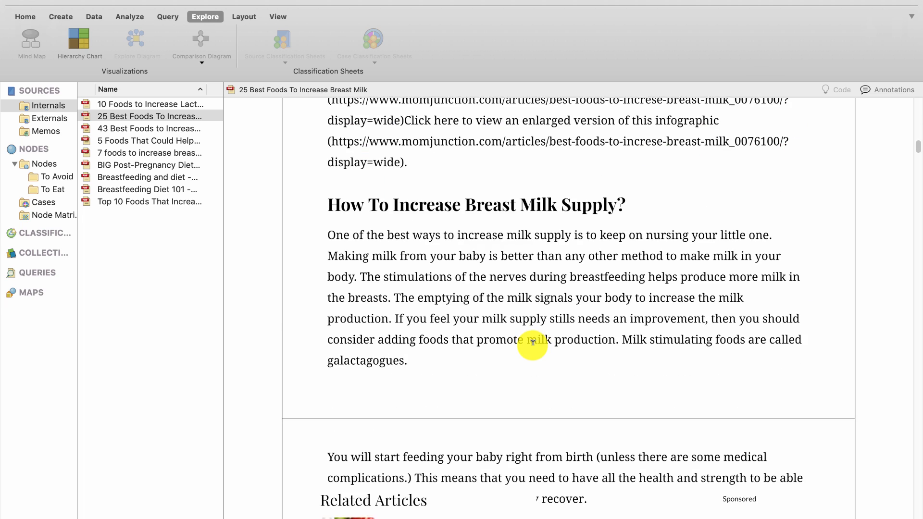
scroll(down, 3)
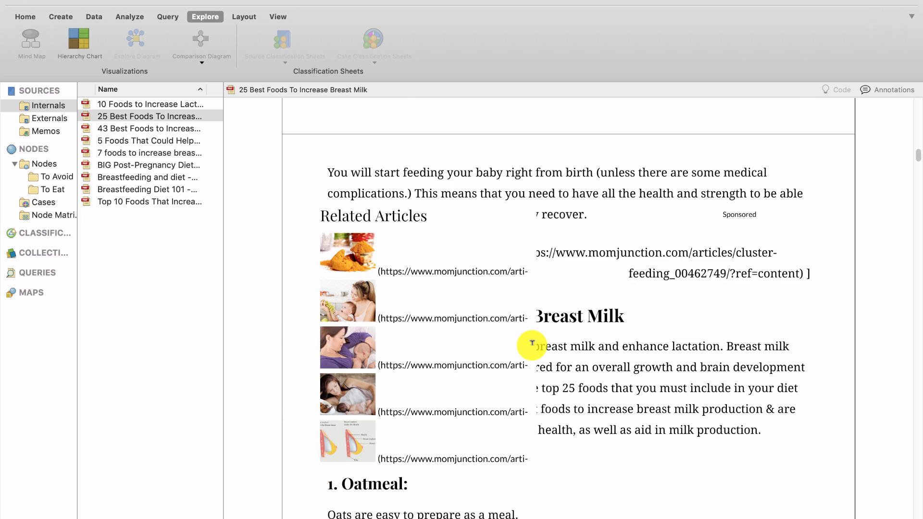
scroll(down, 3)
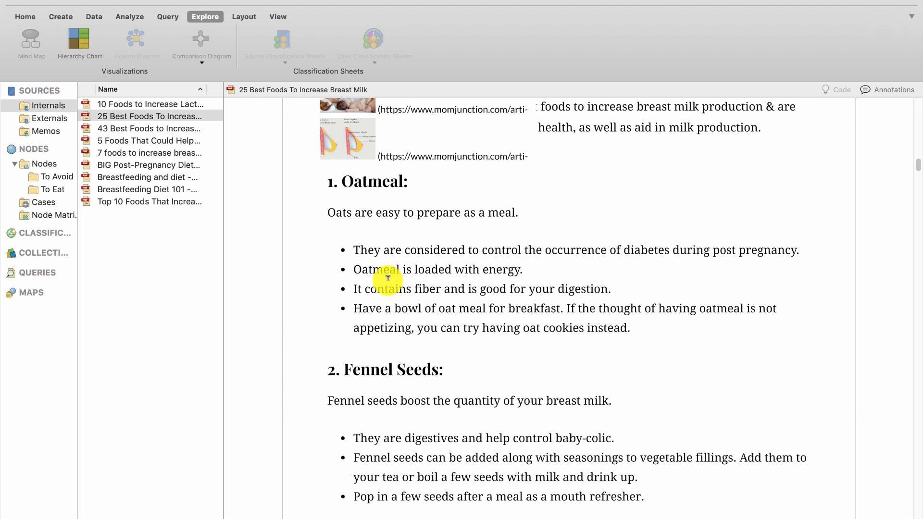
click(52, 177)
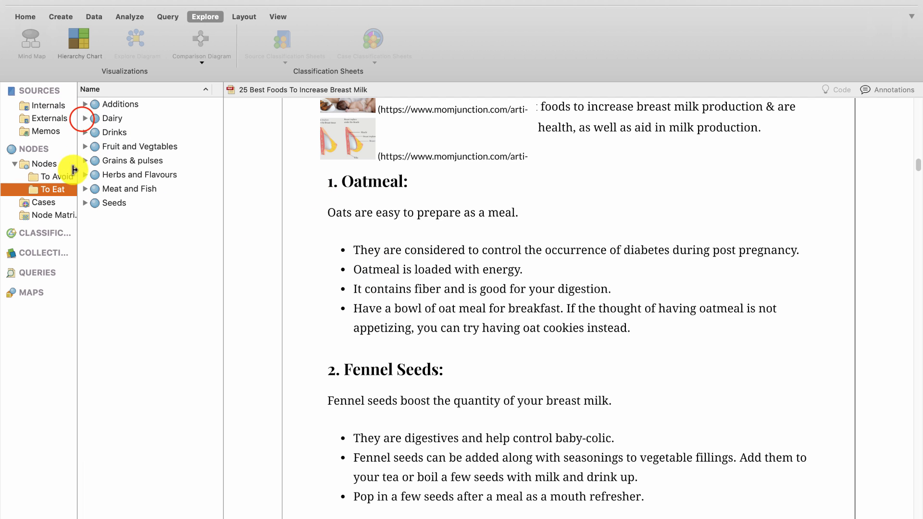
Expand the Dairy node and lay out a Coding for Nodes treemap by coding references
click(86, 119)
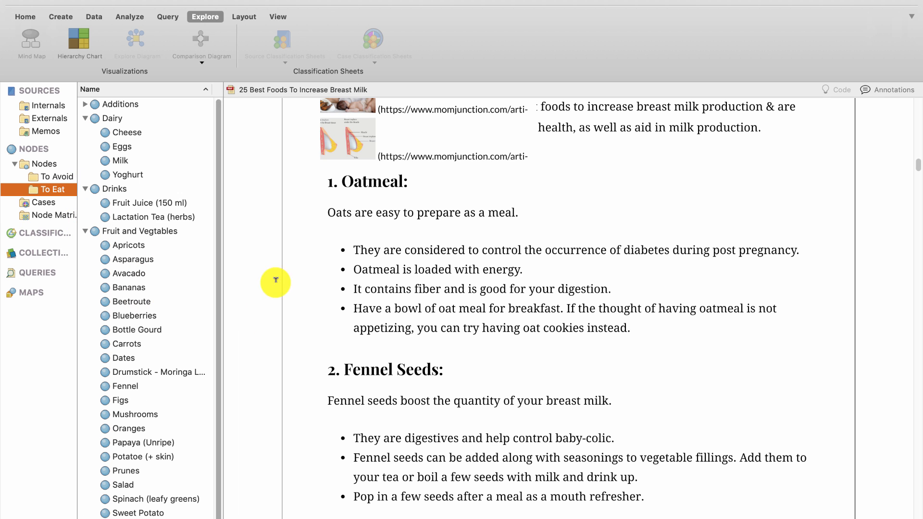
drag(377, 212, 629, 328)
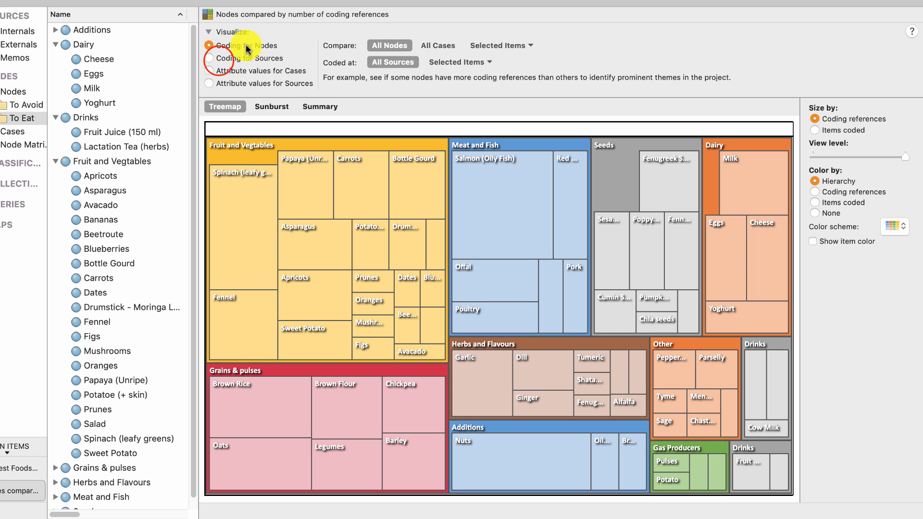
Switch the hierarchy chart to Coding for Sources, with Breastfeeding Diet 101 largest
click(209, 58)
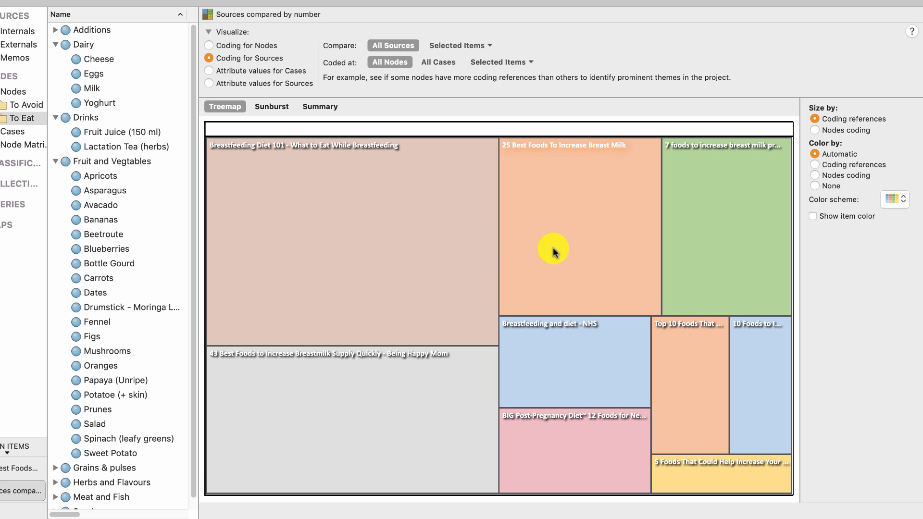
mouse_move(659, 276)
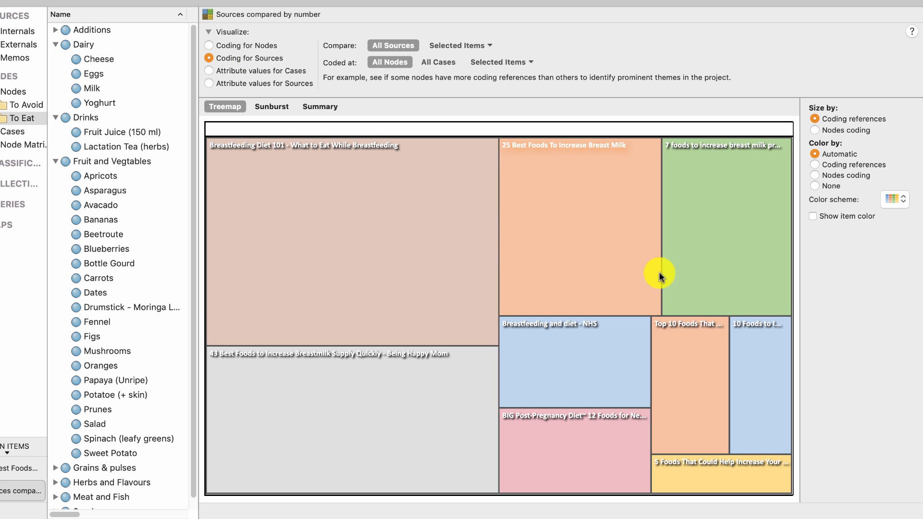
mouse_move(530, 370)
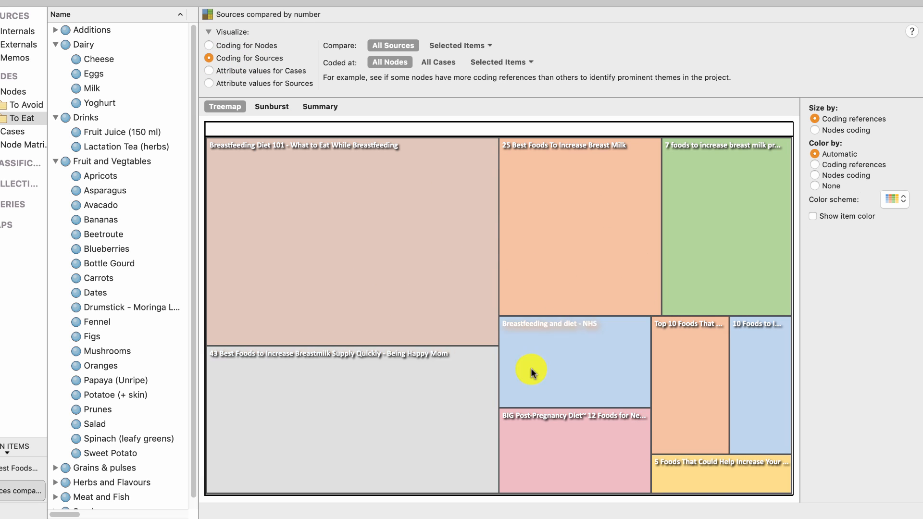
mouse_move(299, 205)
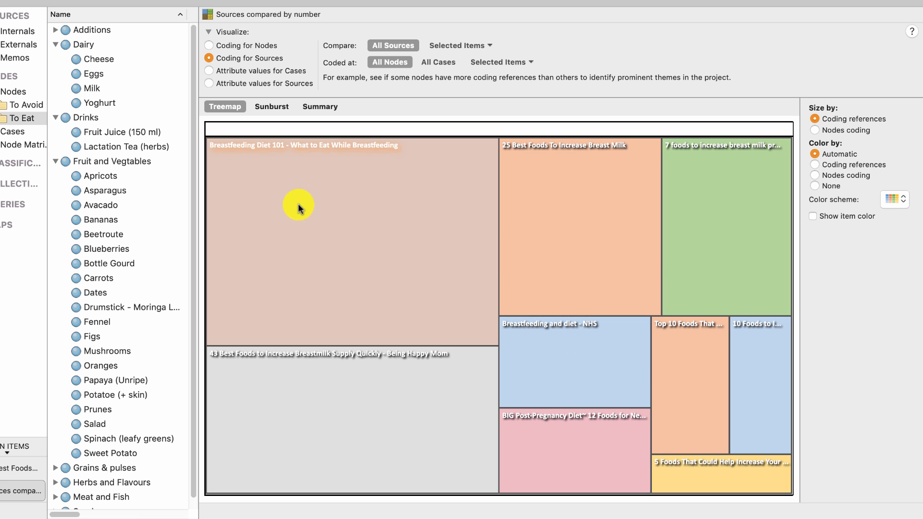
mouse_move(673, 457)
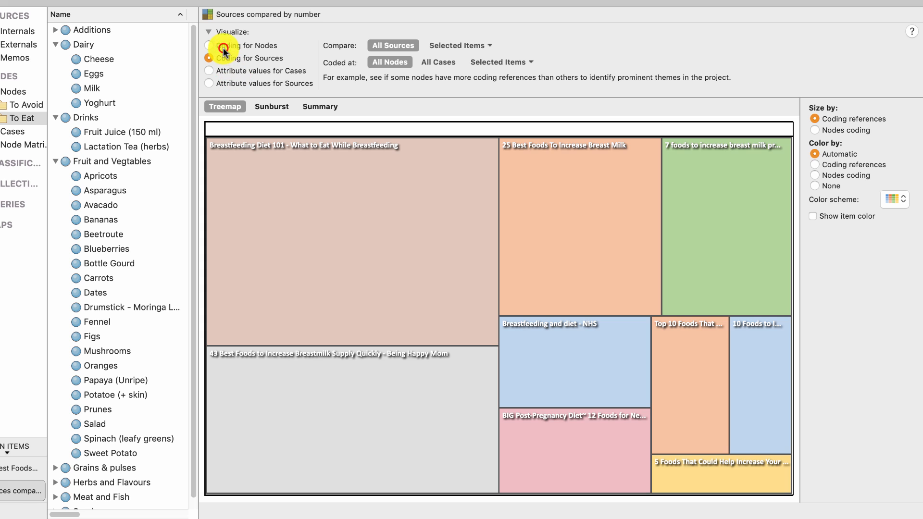
Return to Coding for Nodes and open the Selected Items chooser at the Cases folder
click(209, 45)
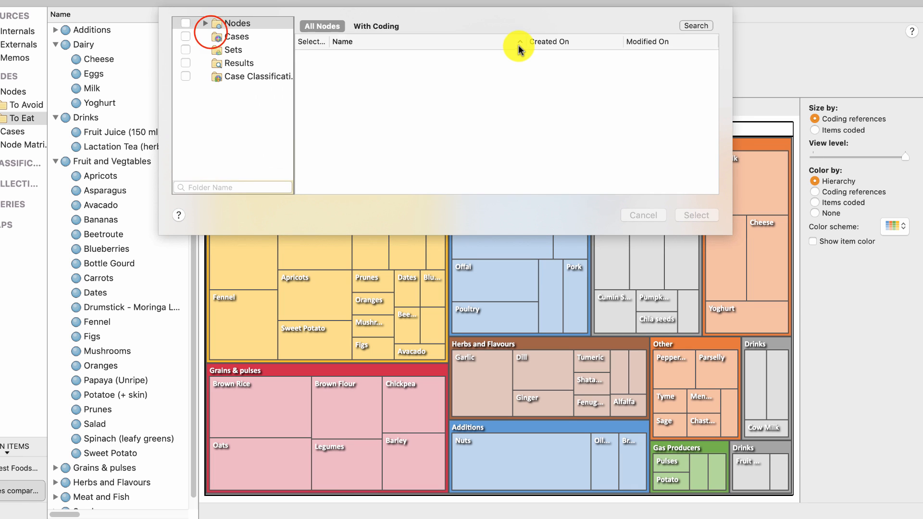
click(237, 36)
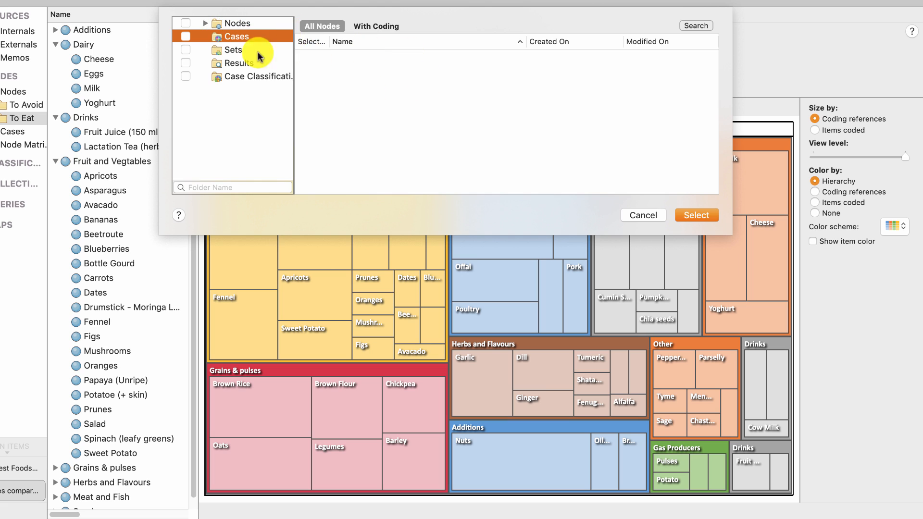
mouse_move(285, 71)
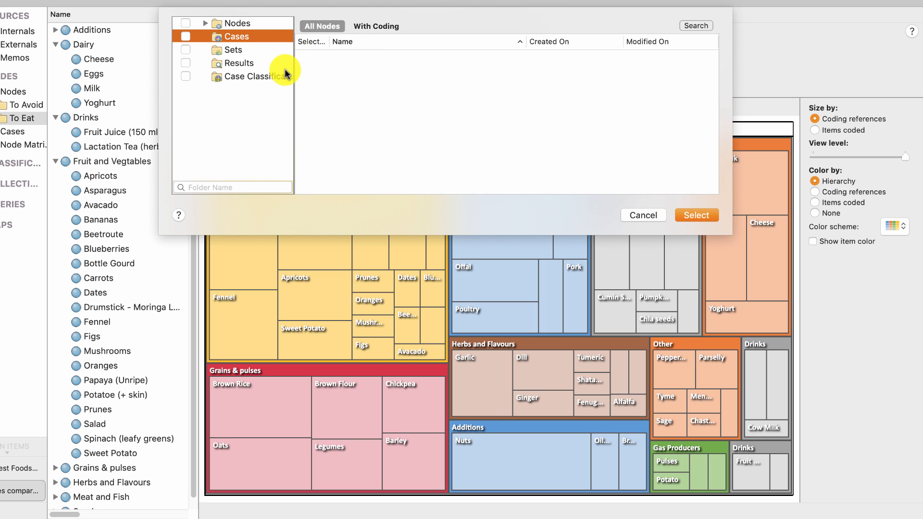
mouse_move(348, 104)
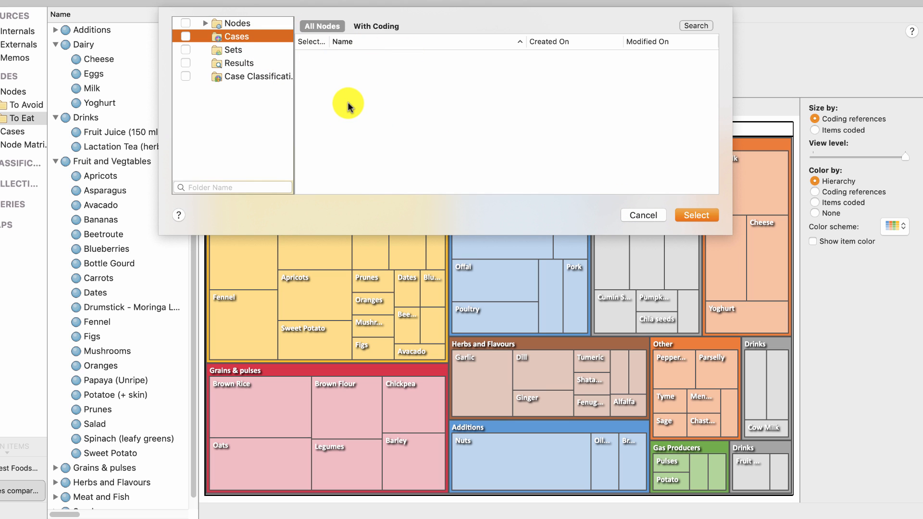
mouse_move(421, 122)
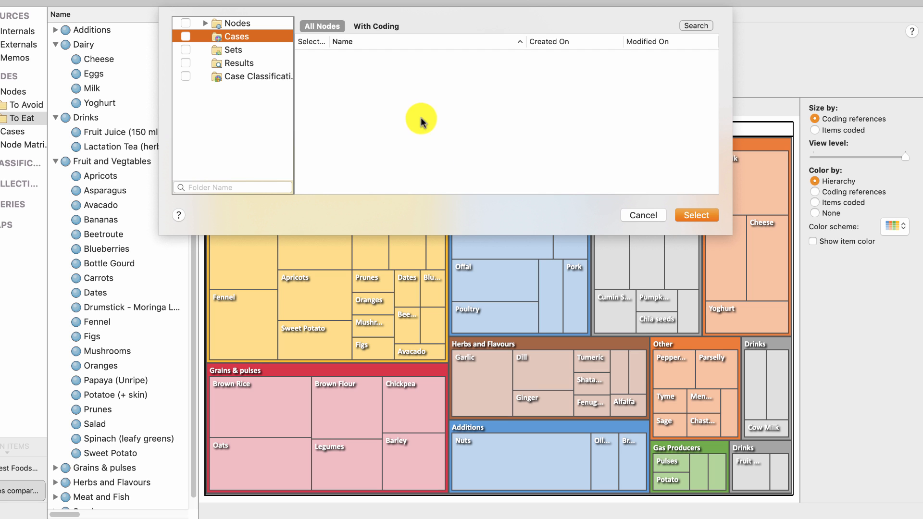
click(695, 215)
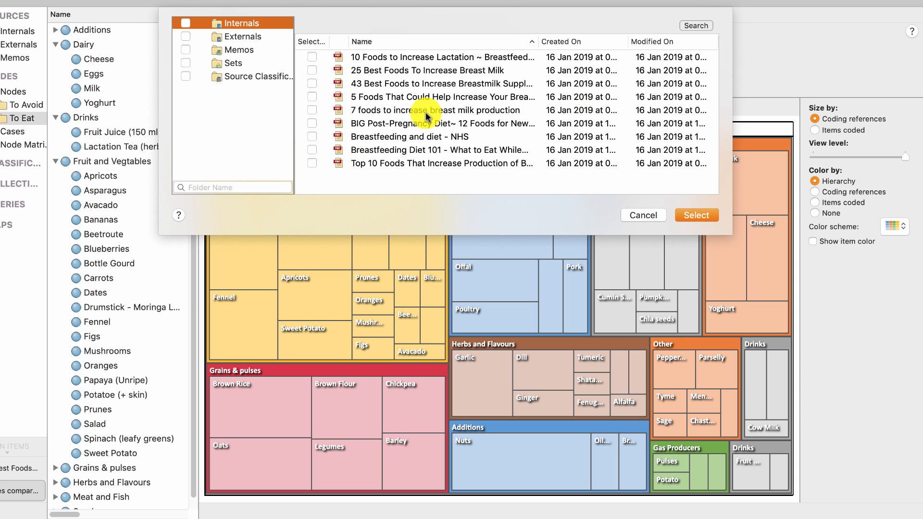
Tick eight internal food articles as coded-at sources, leaving out the NHS article
click(311, 57)
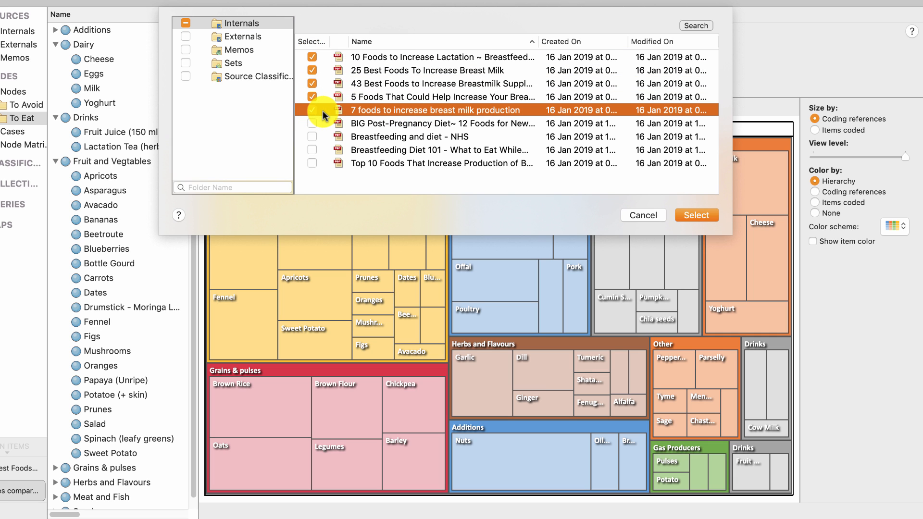
click(312, 110)
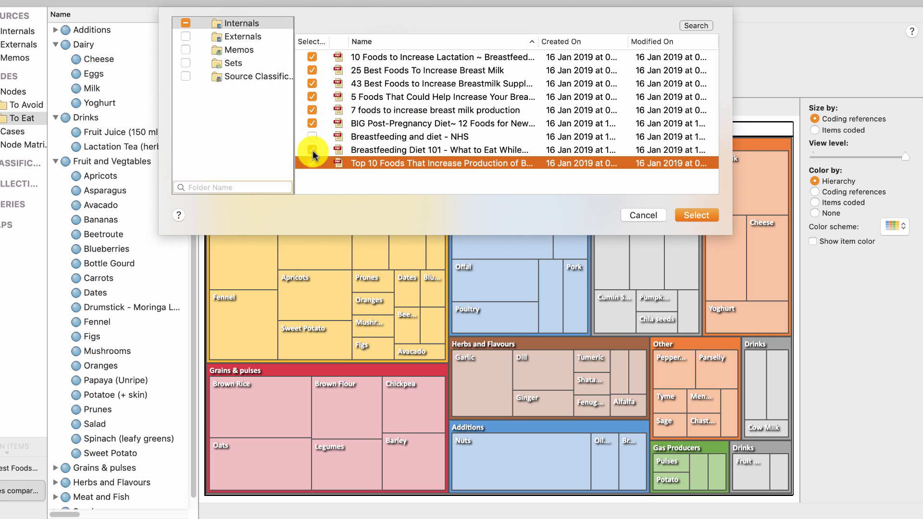
click(312, 137)
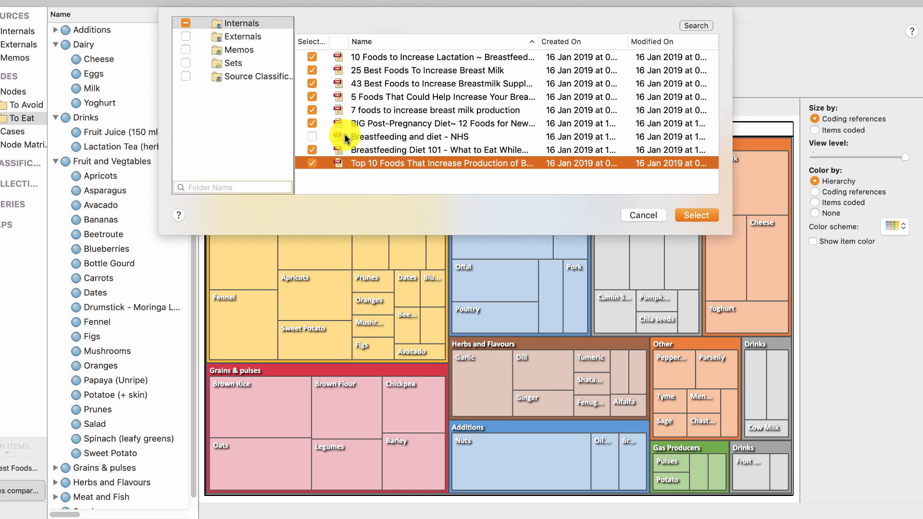
click(311, 136)
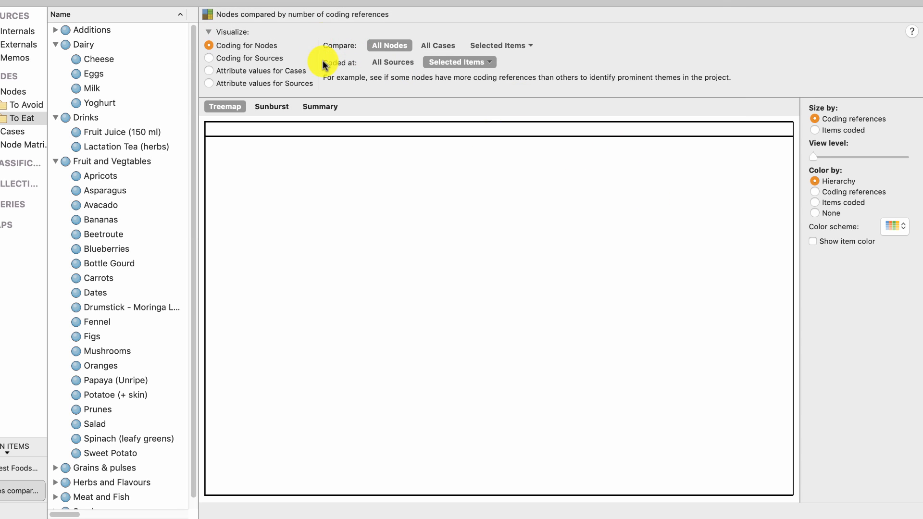
Set Coded at to All Sources so the node treemap redraws
click(392, 62)
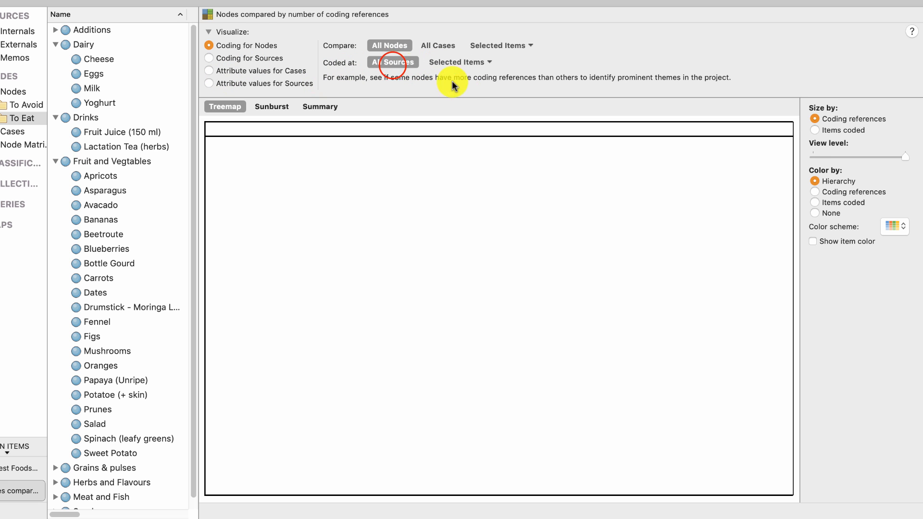
click(392, 62)
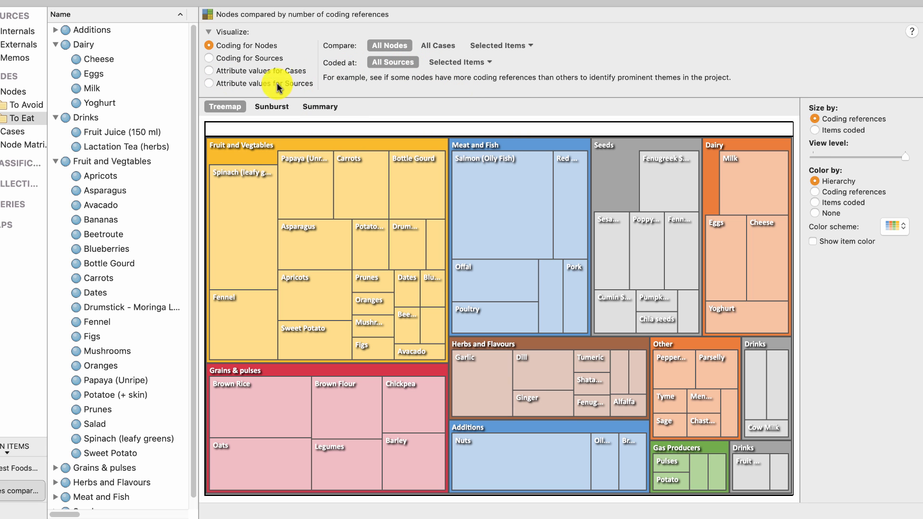
mouse_move(351, 179)
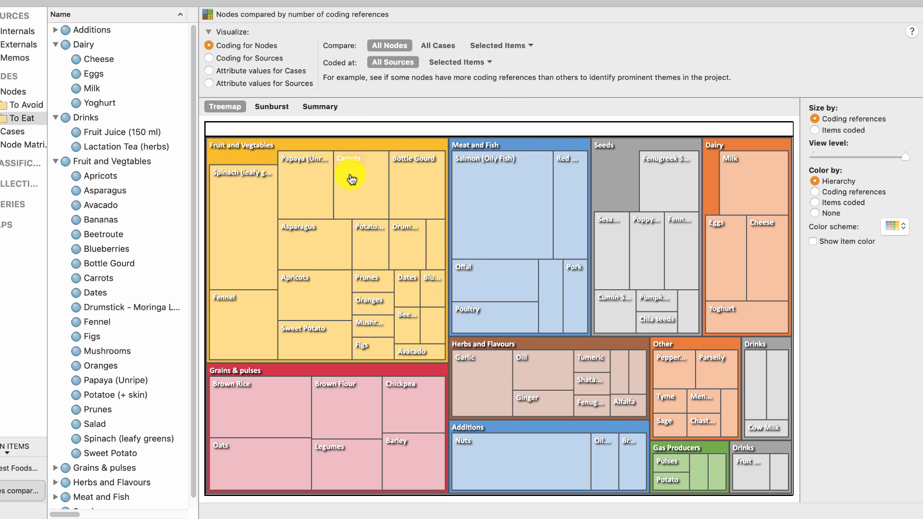
mouse_move(555, 251)
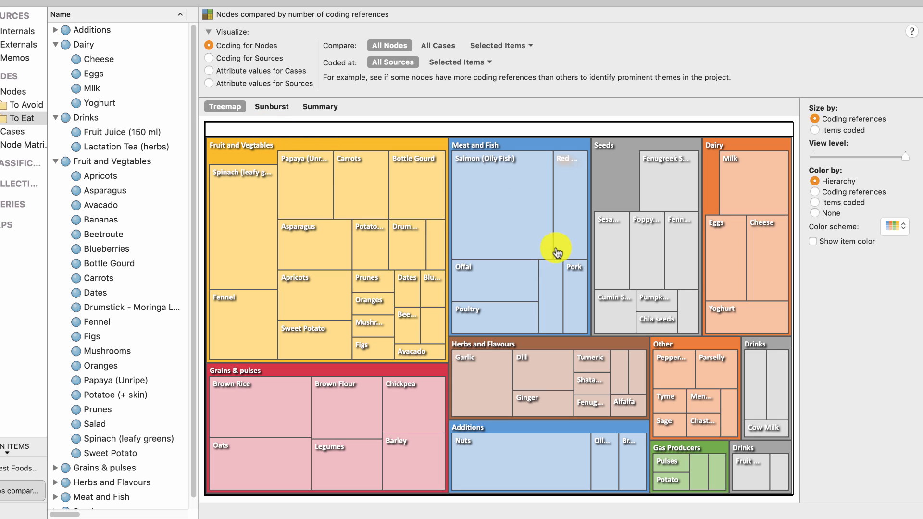
mouse_move(239, 154)
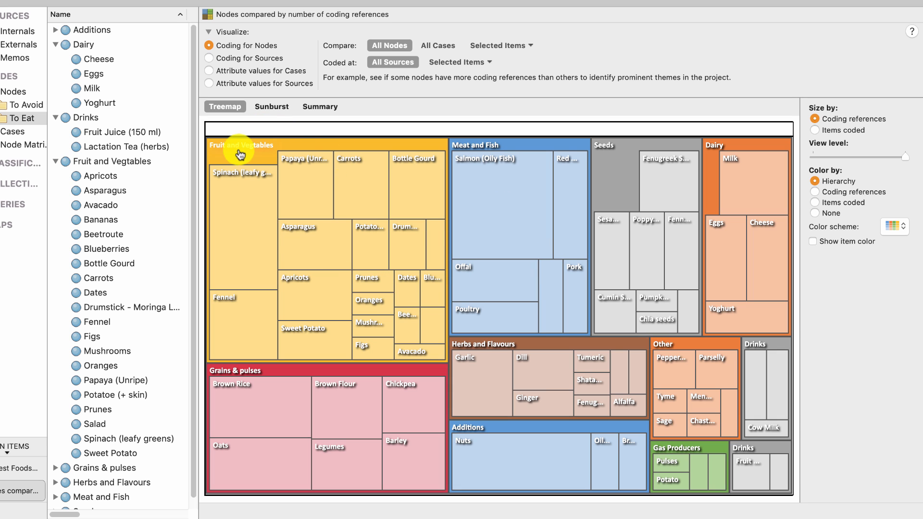
mouse_move(240, 191)
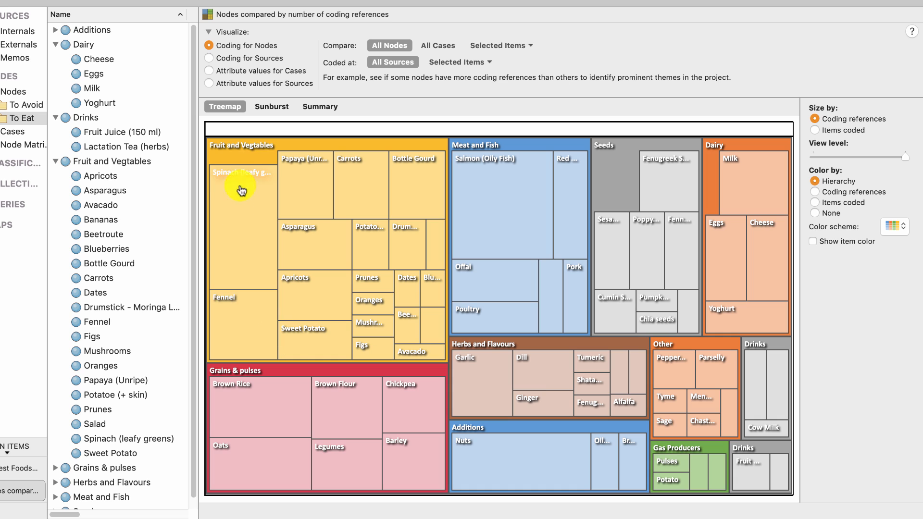
mouse_move(308, 215)
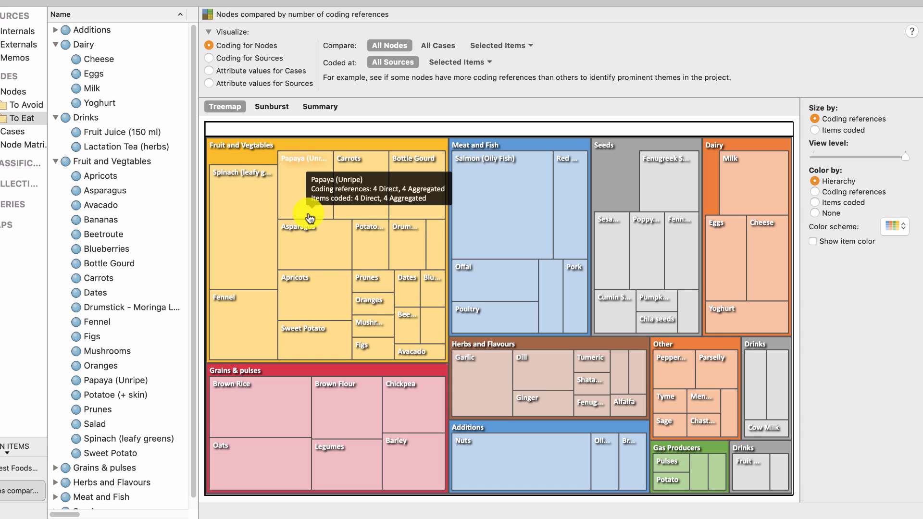
mouse_move(606, 438)
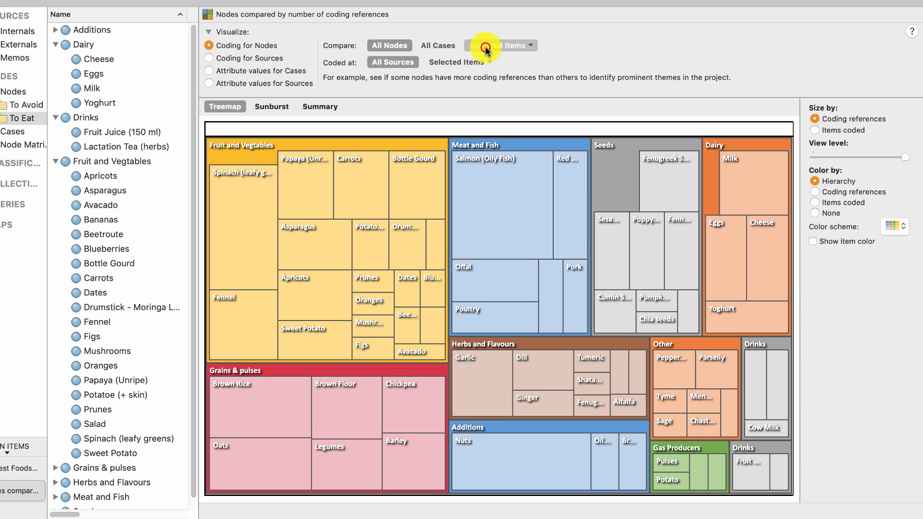
Compare only the To Eat folder nodes via Selected Items
click(498, 45)
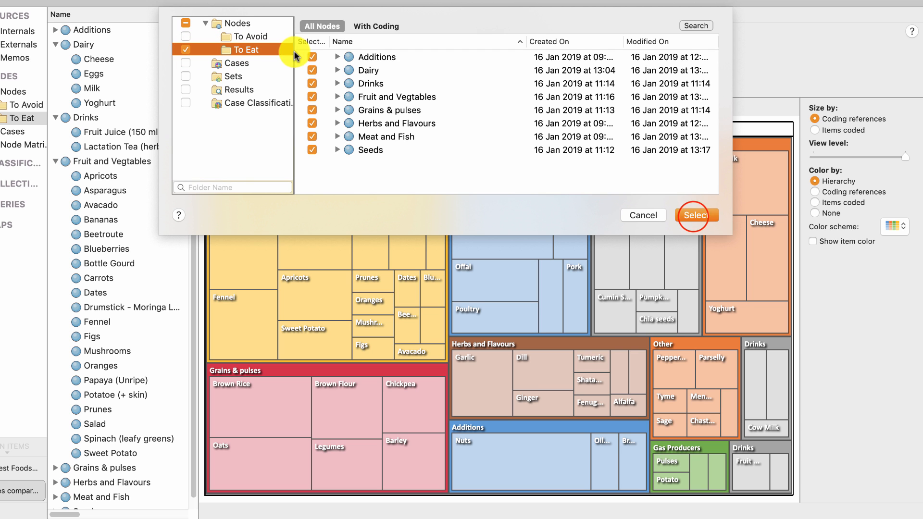
click(697, 215)
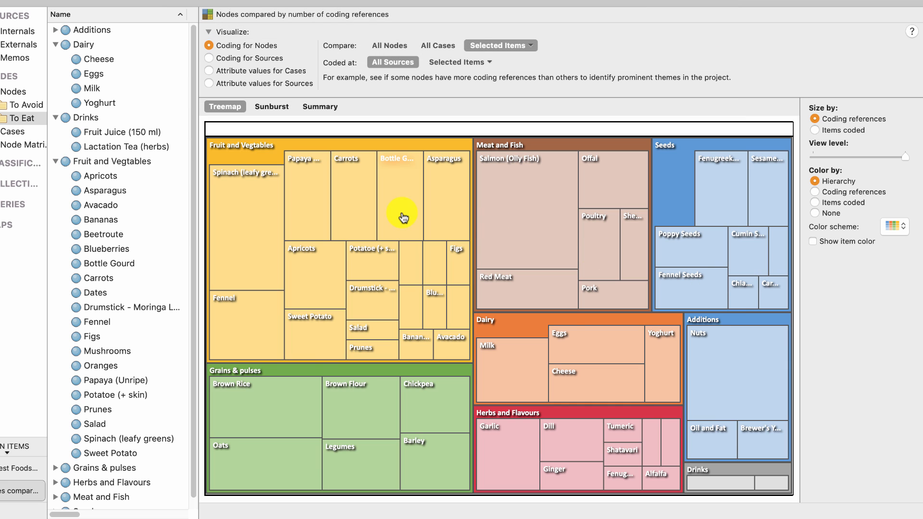
mouse_move(533, 244)
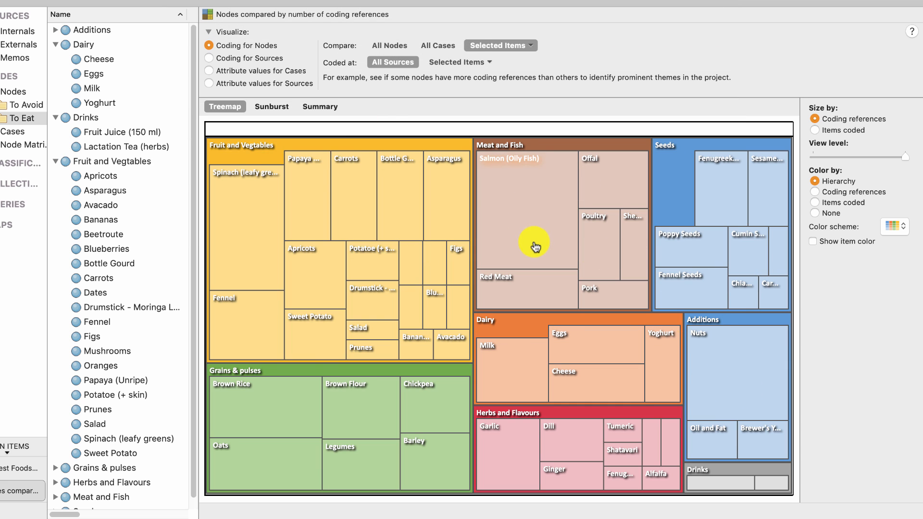
mouse_move(469, 193)
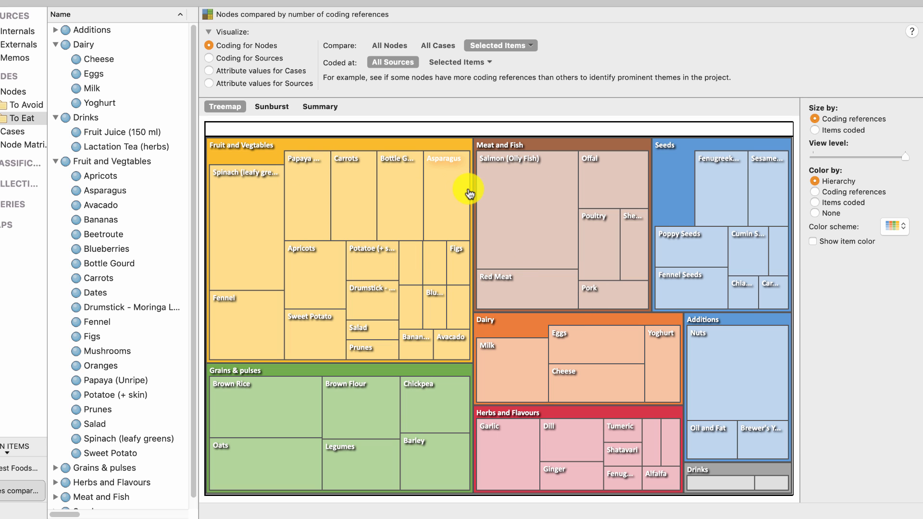
mouse_move(265, 140)
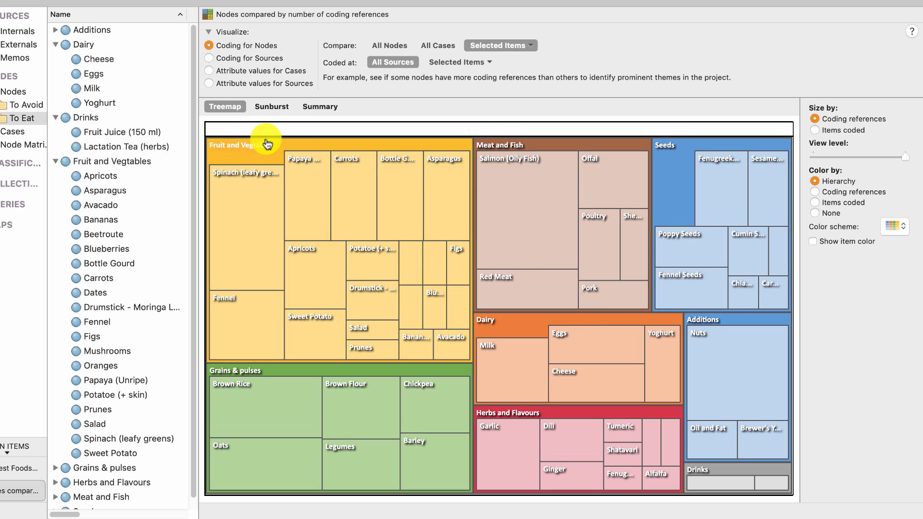
mouse_move(408, 292)
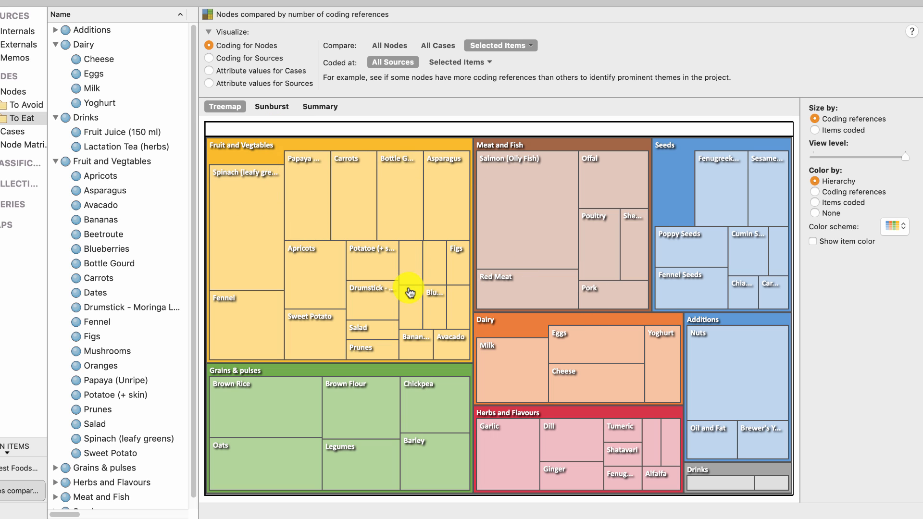
mouse_move(234, 303)
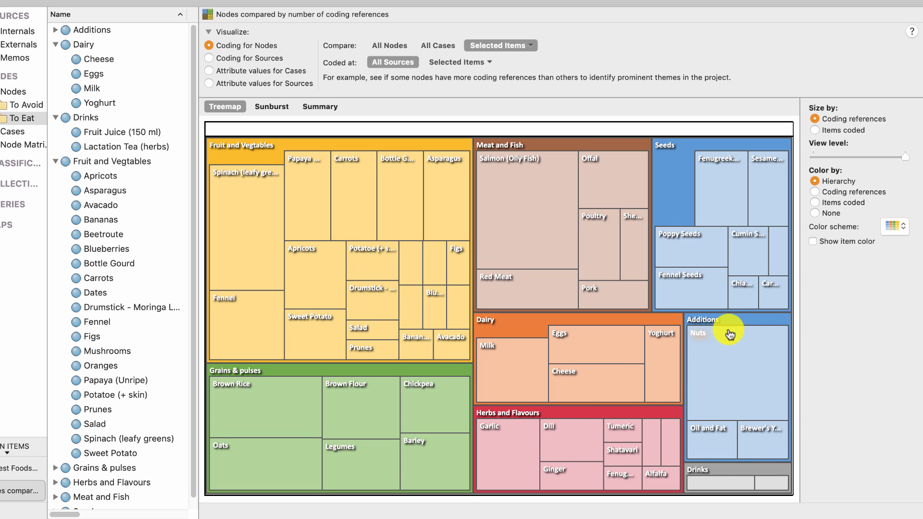
mouse_move(527, 475)
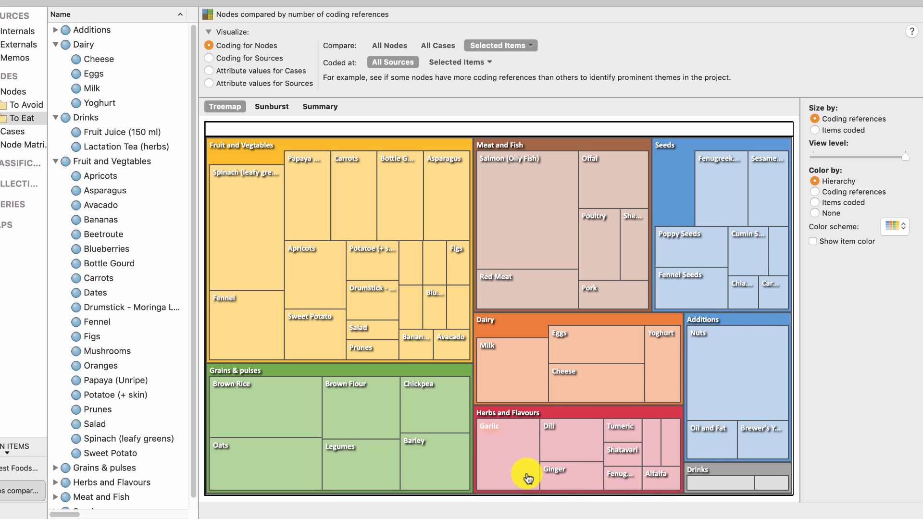
mouse_move(667, 454)
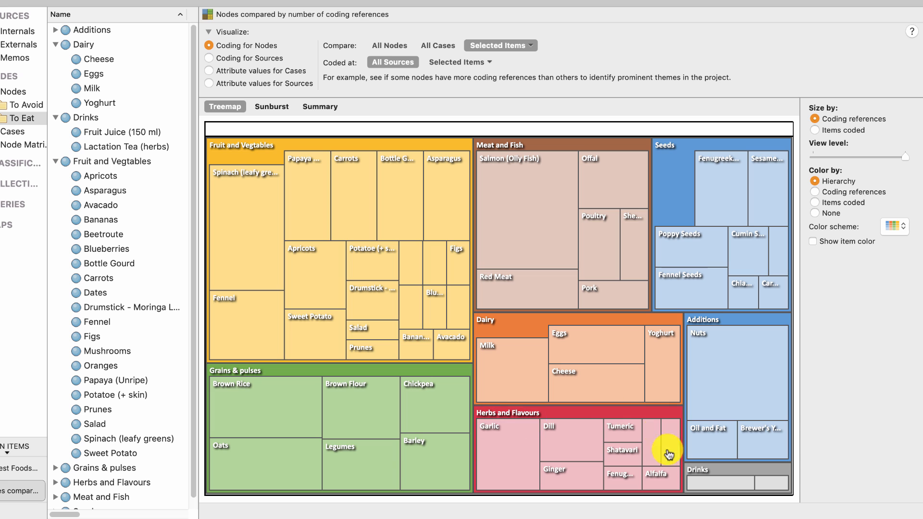
mouse_move(569, 454)
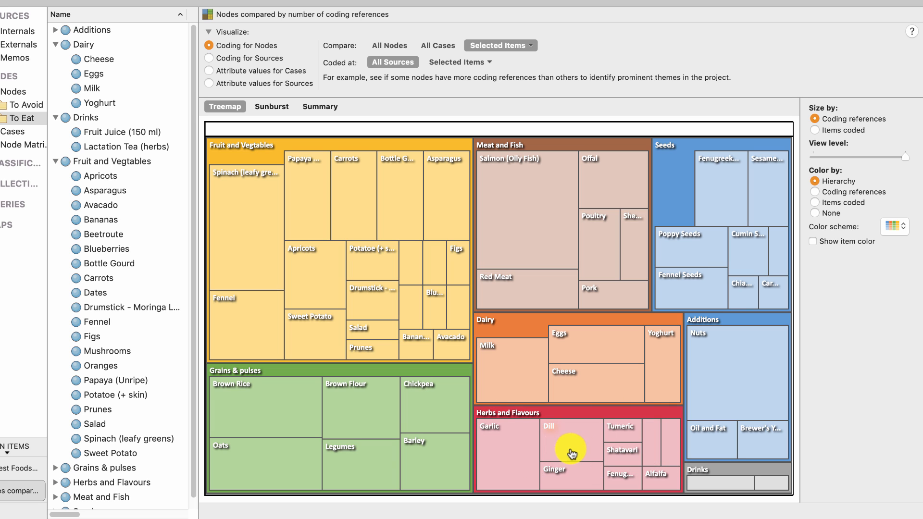
mouse_move(733, 446)
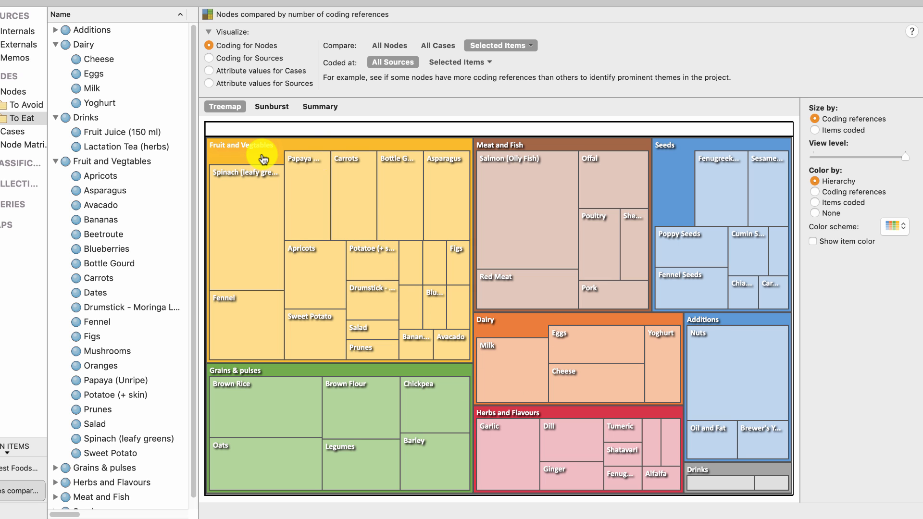
mouse_move(283, 149)
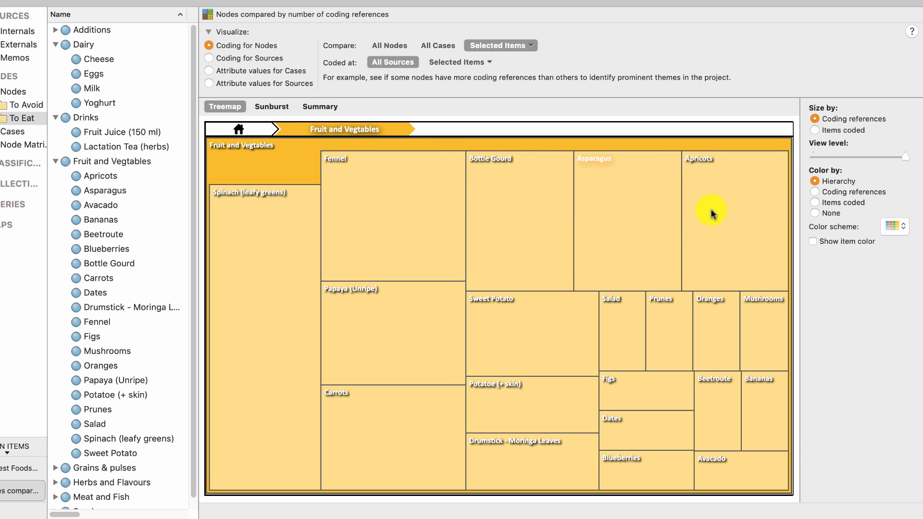
mouse_move(721, 351)
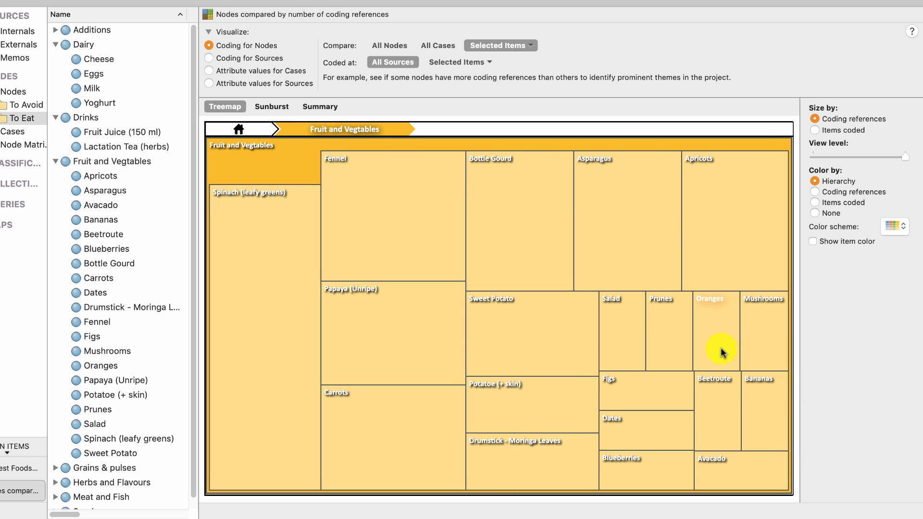
Open the Spinach (leafy greens) node, then return to the all-nodes treemap chart
click(239, 128)
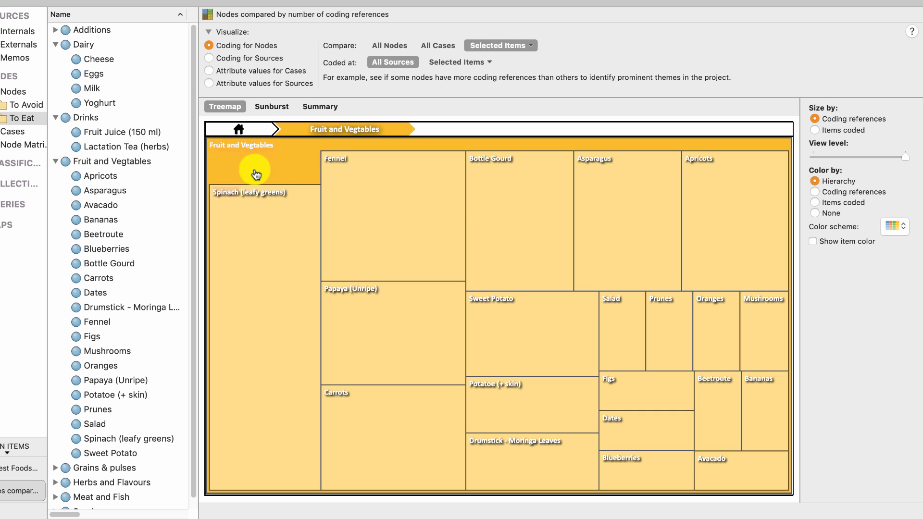
mouse_move(260, 197)
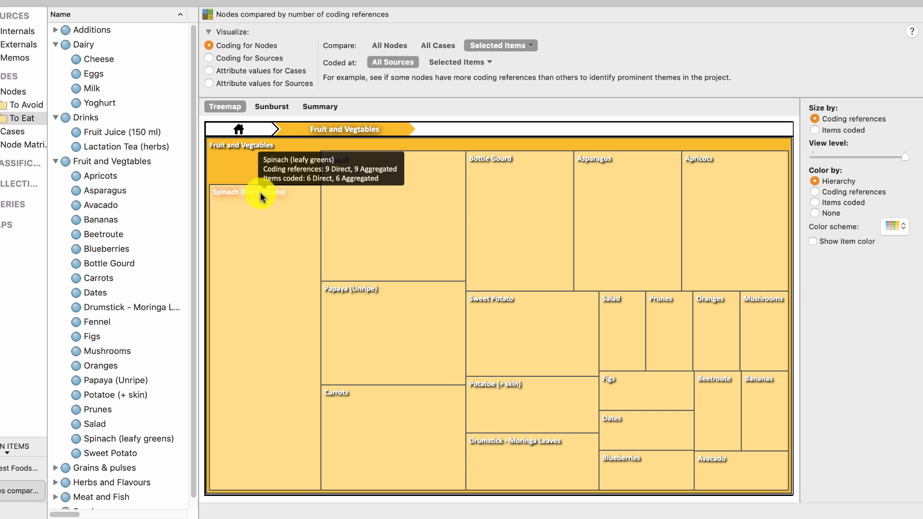
mouse_move(268, 200)
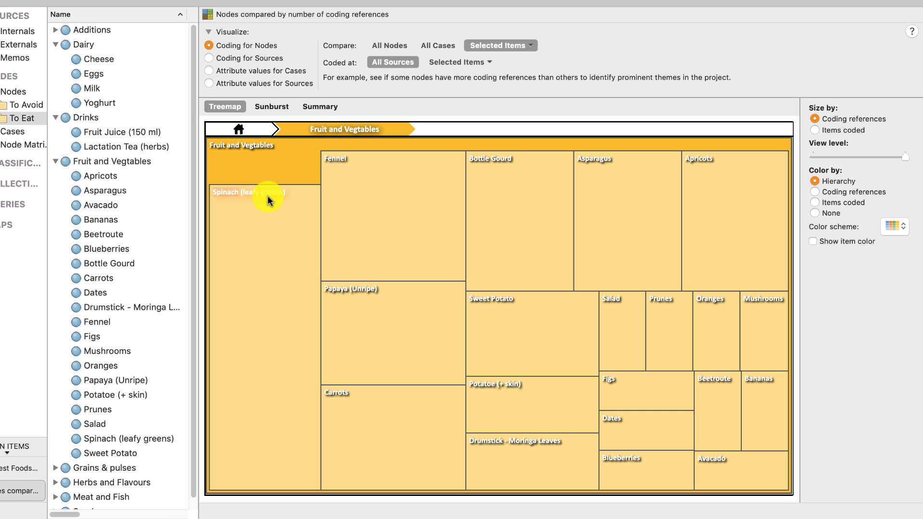
mouse_move(244, 203)
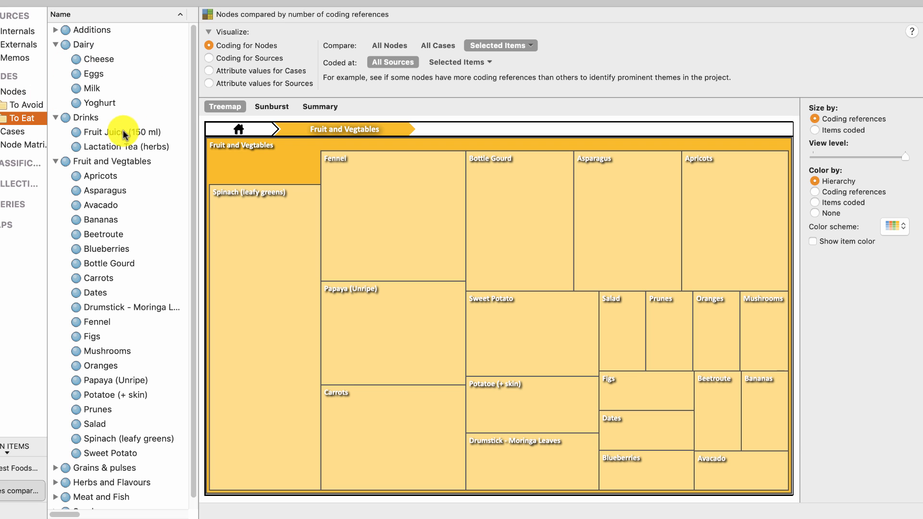
mouse_move(120, 437)
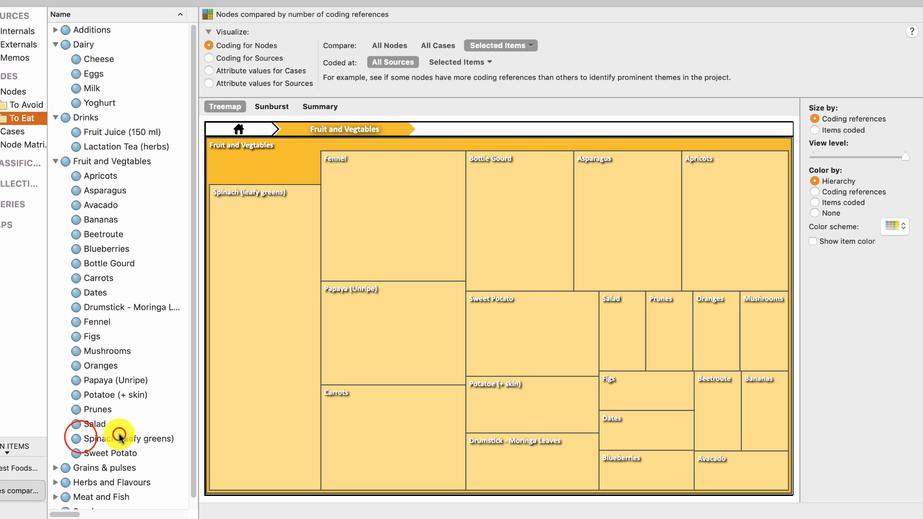
double_click(129, 439)
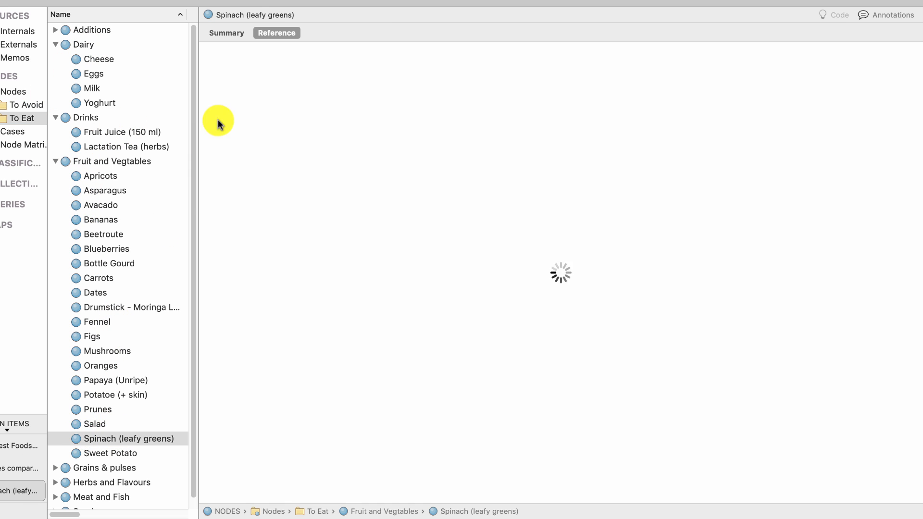
click(226, 32)
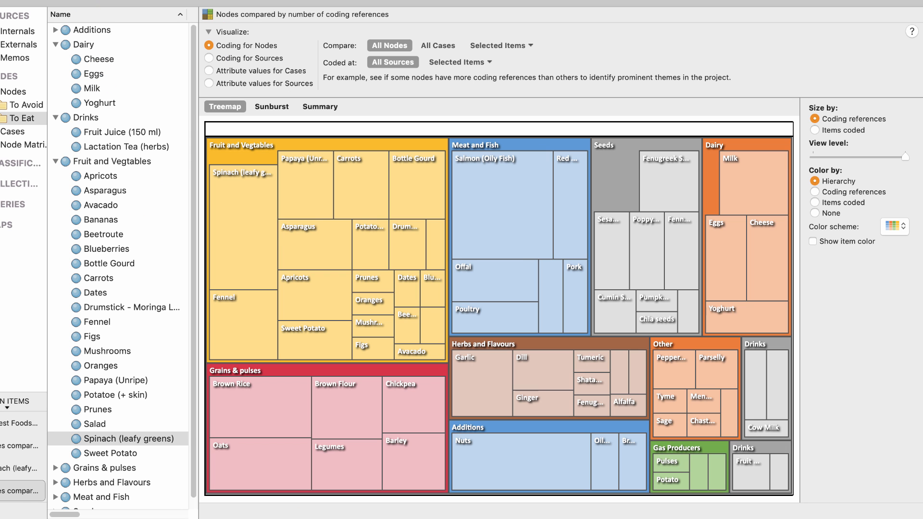
mouse_move(382, 246)
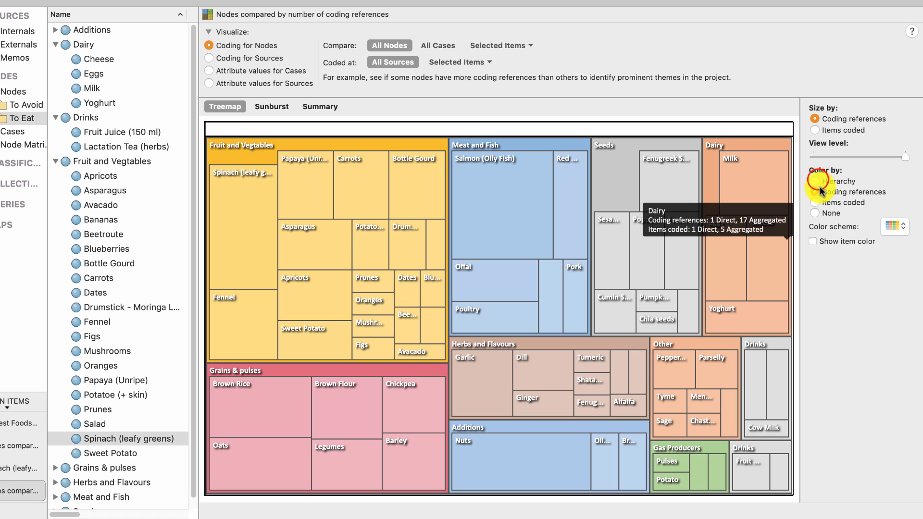
Colour the treemap by coding references, try the blue scheme, then restore the multicolour scheme
click(814, 192)
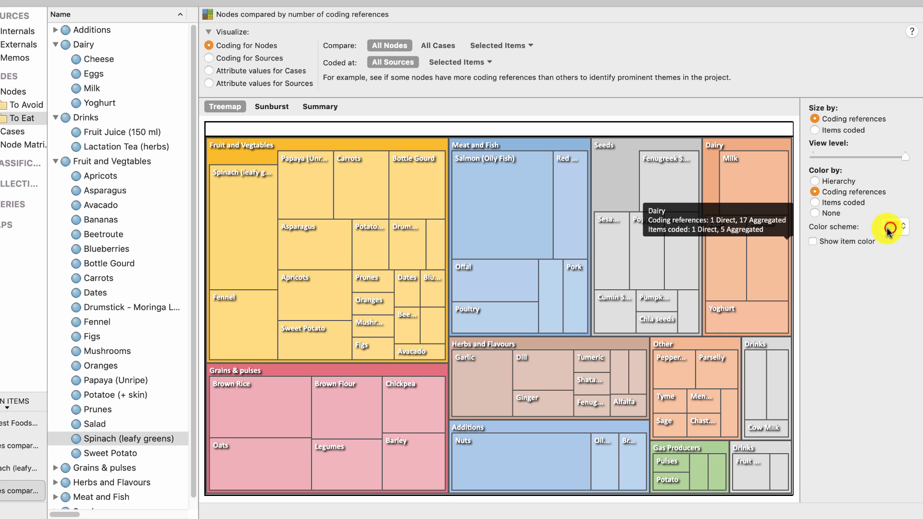
click(903, 227)
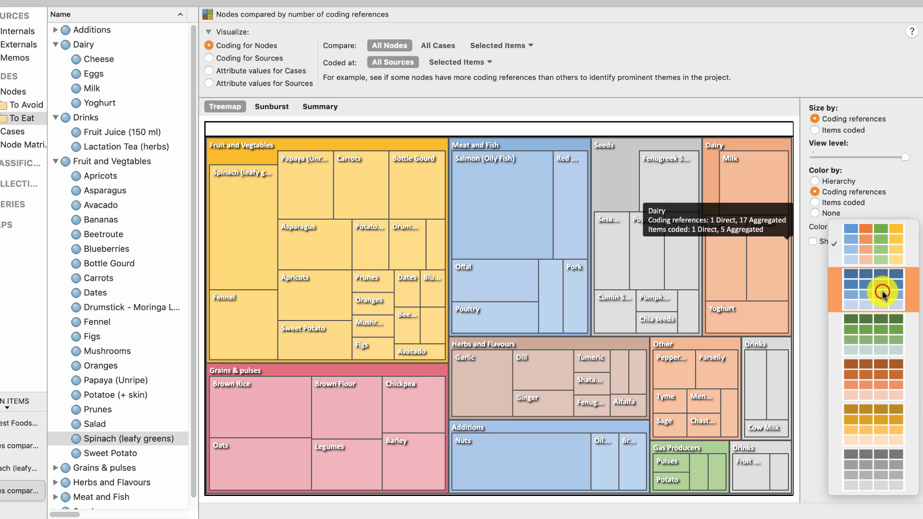
click(897, 228)
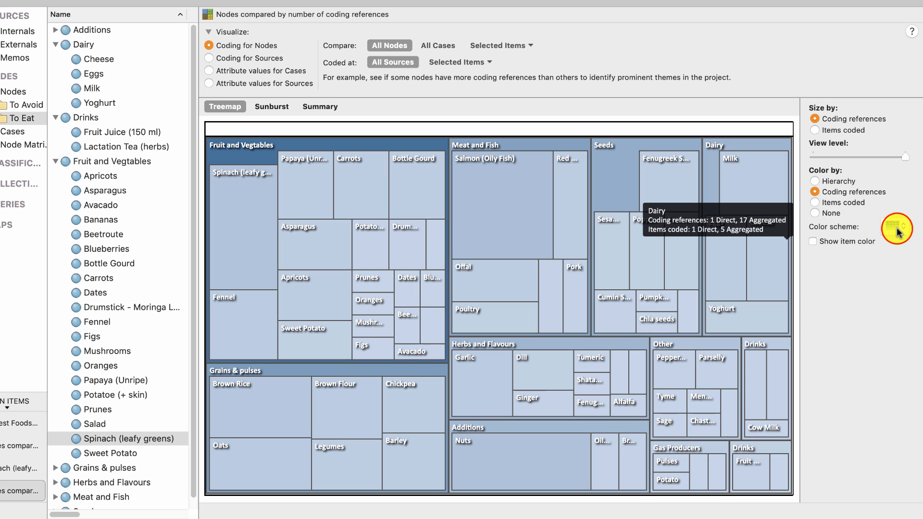
click(896, 228)
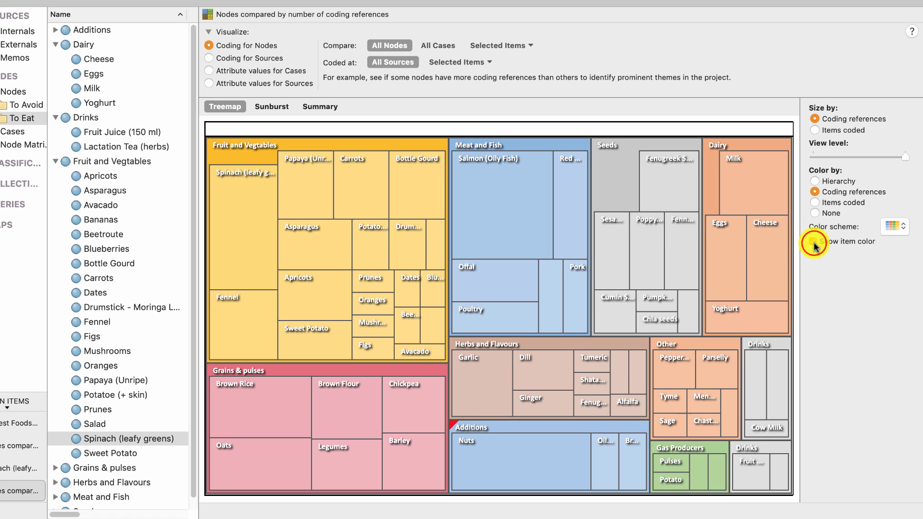
Show item colours and review the Fruit and Vegtables node's Color setting in Get Info
click(814, 241)
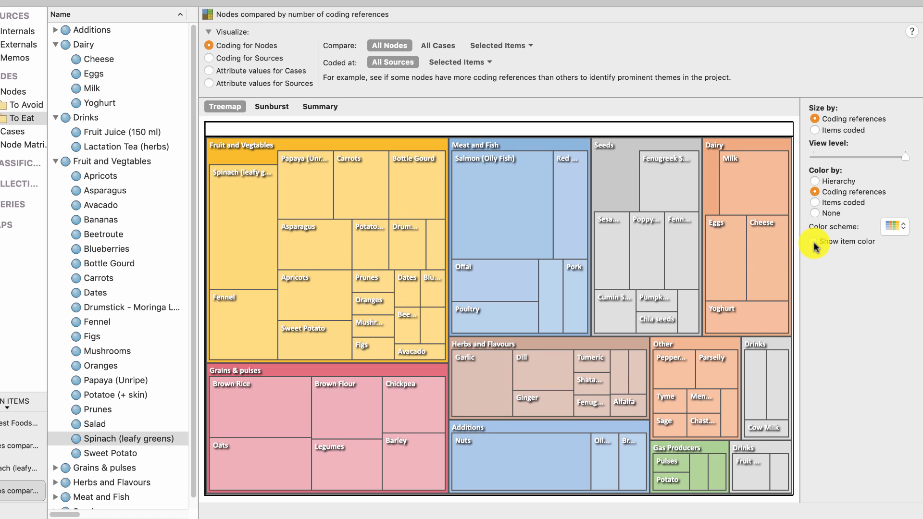
click(813, 241)
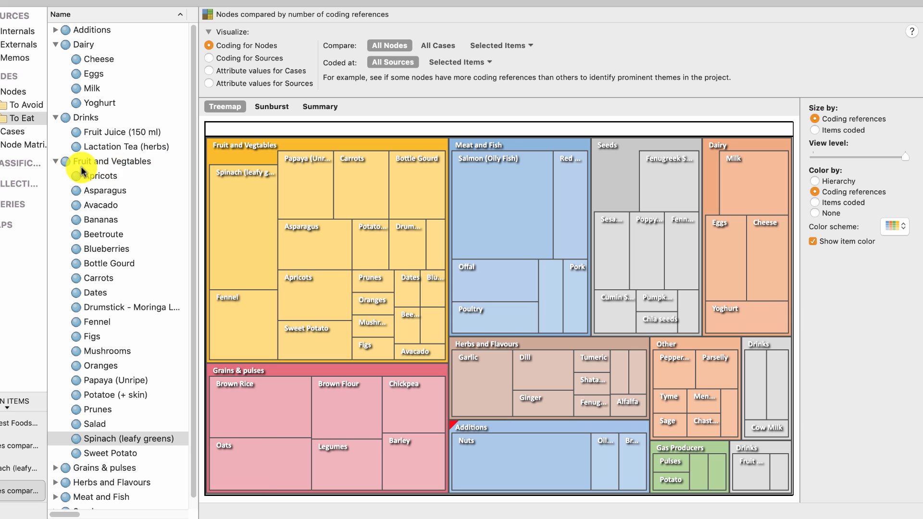
right_click(114, 161)
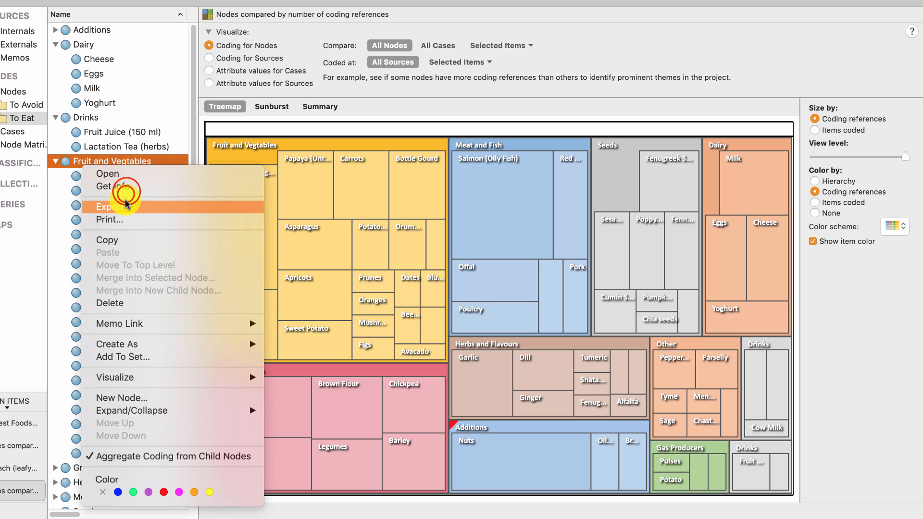
click(109, 186)
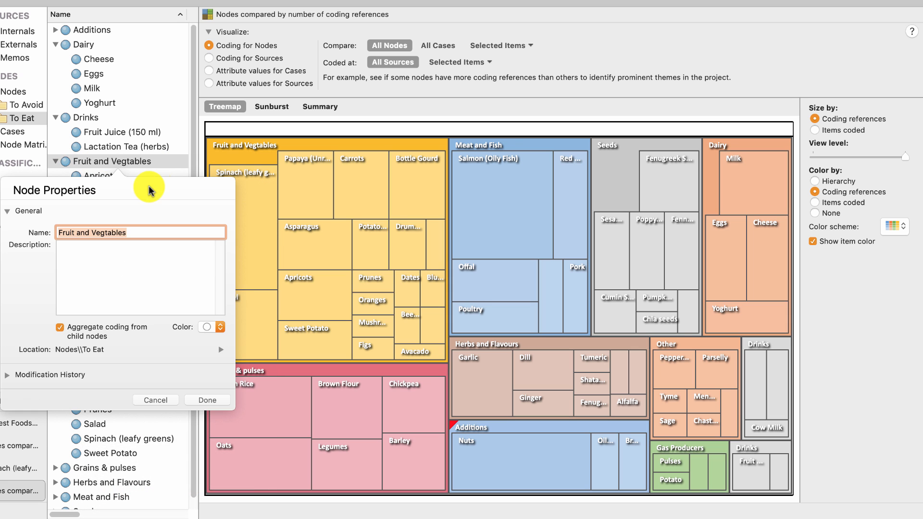
click(218, 327)
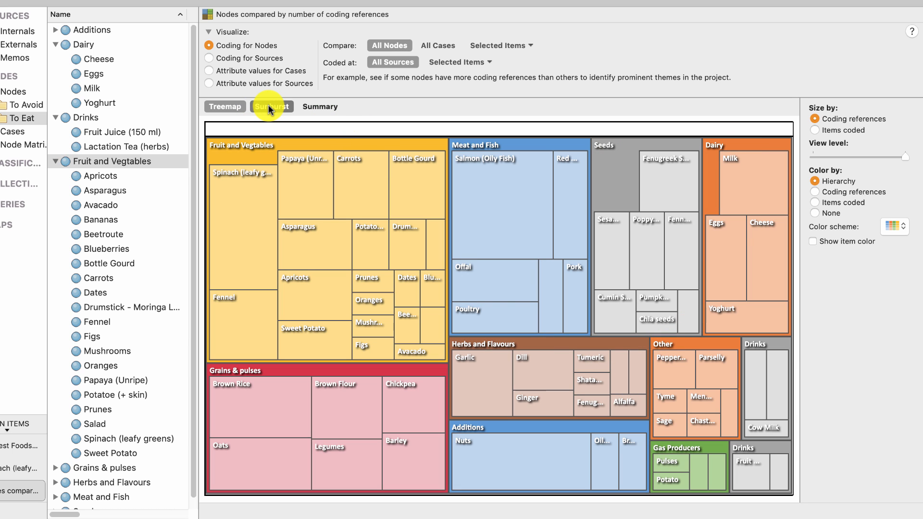
Compare the sunburst and summary coding-count views, then return to the treemap
click(271, 107)
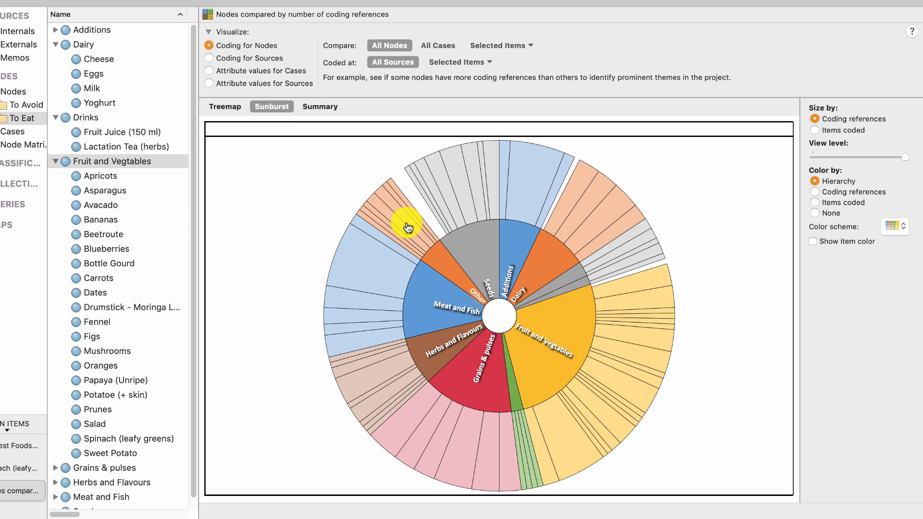
mouse_move(415, 300)
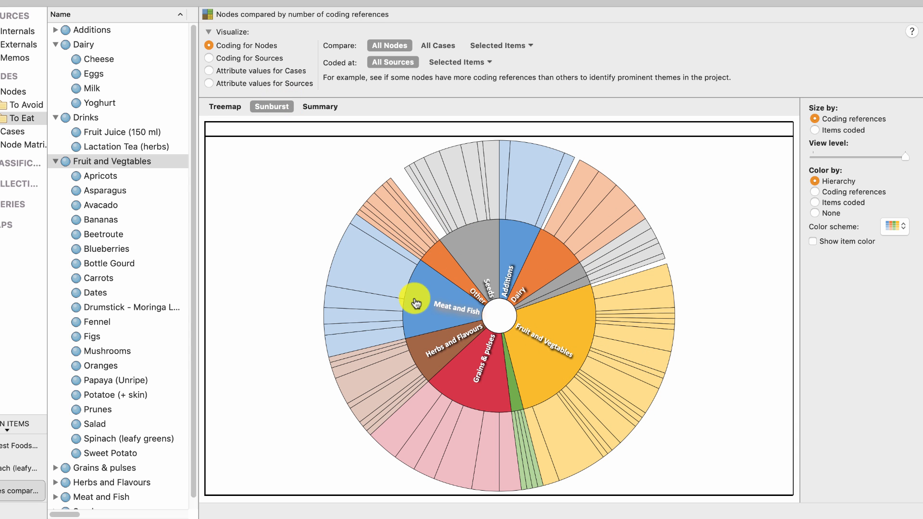
mouse_move(225, 107)
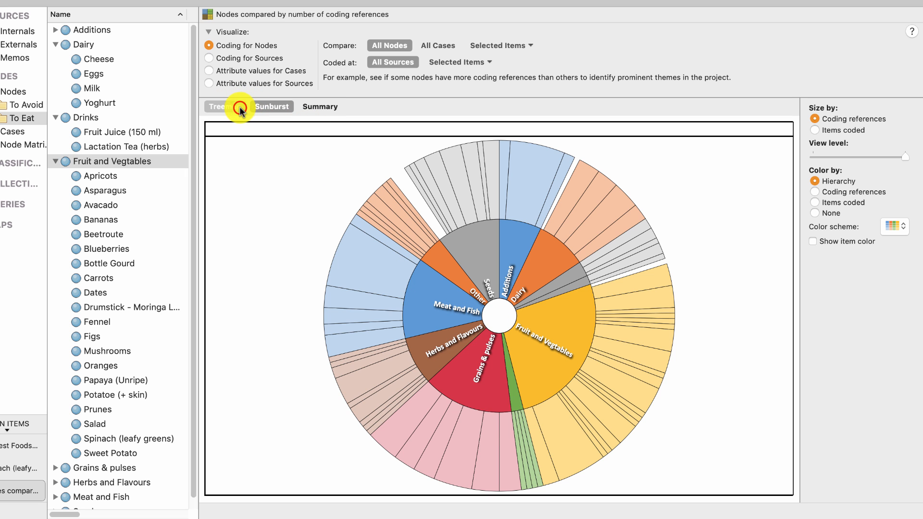
click(320, 107)
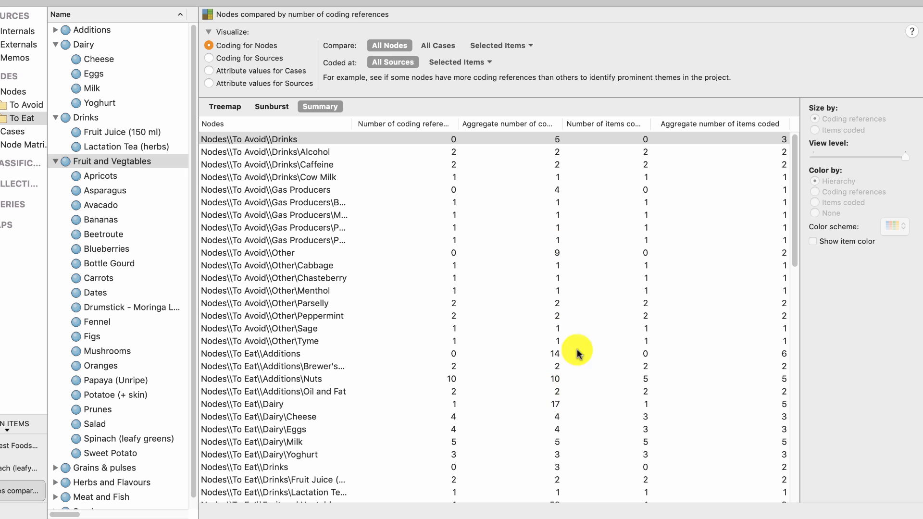
mouse_move(252, 112)
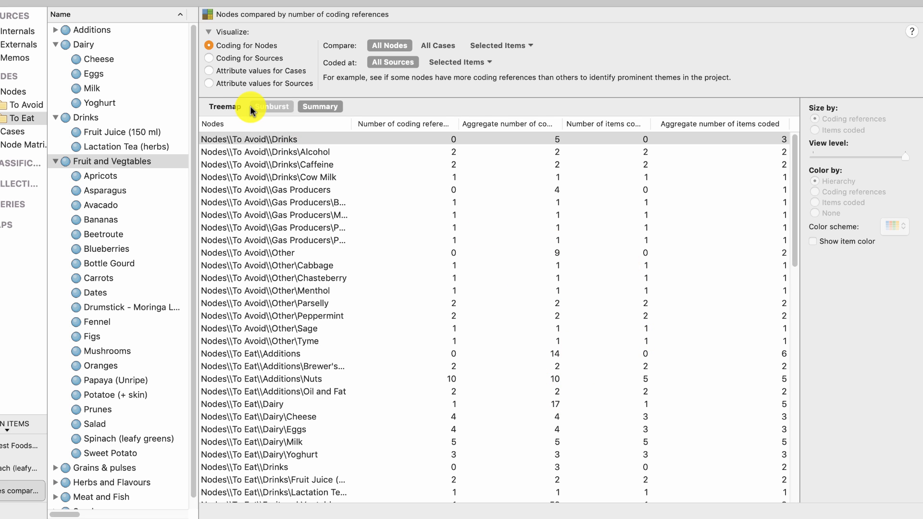
click(224, 107)
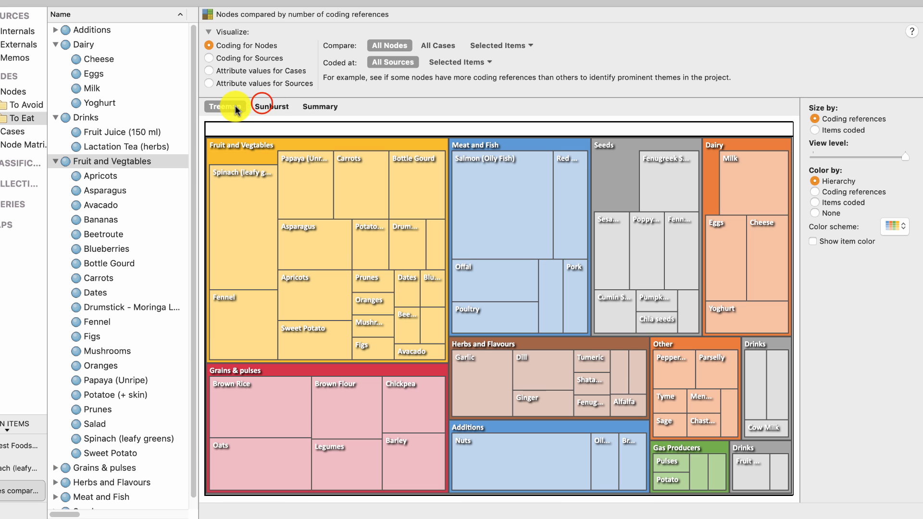
Drill the sunburst into Fruit and Vegtables and show its foods as a treemap
click(271, 107)
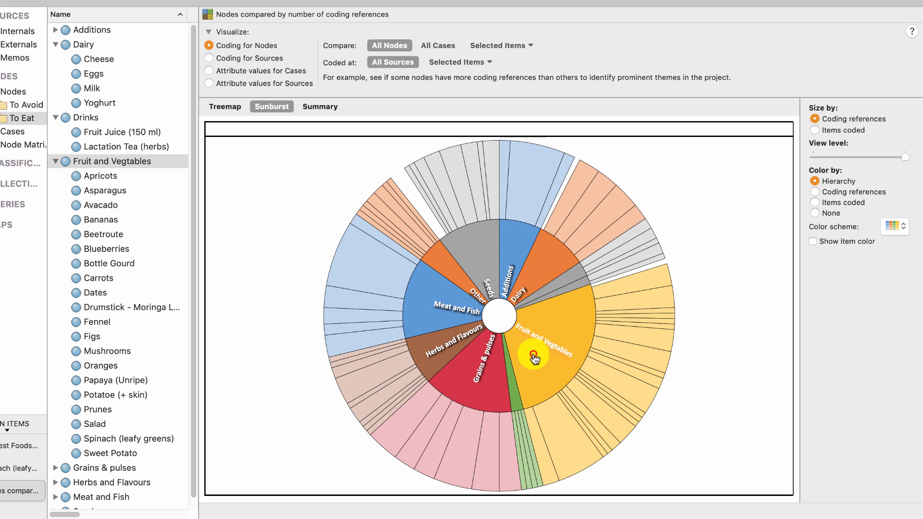
click(534, 358)
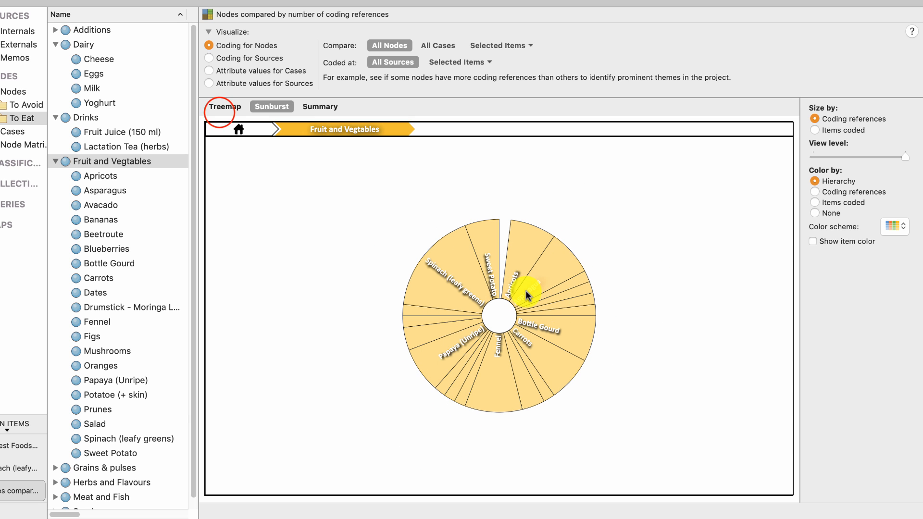
click(225, 107)
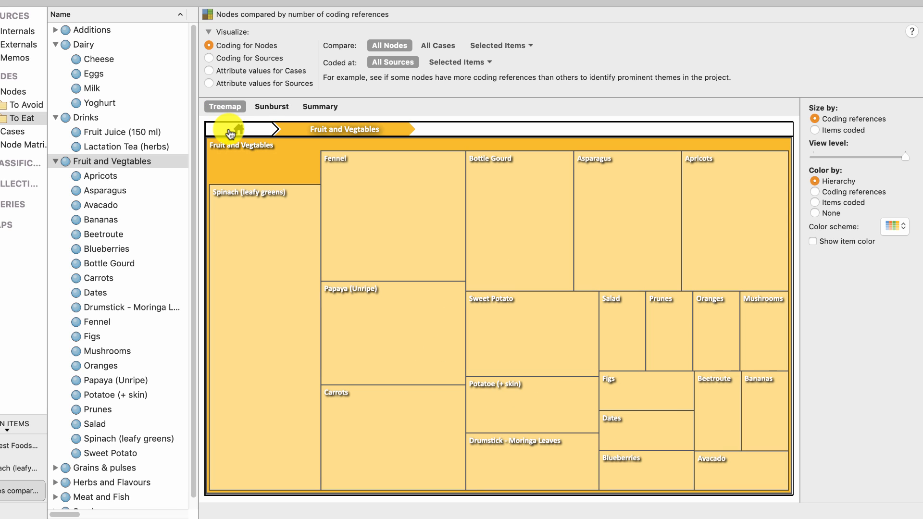